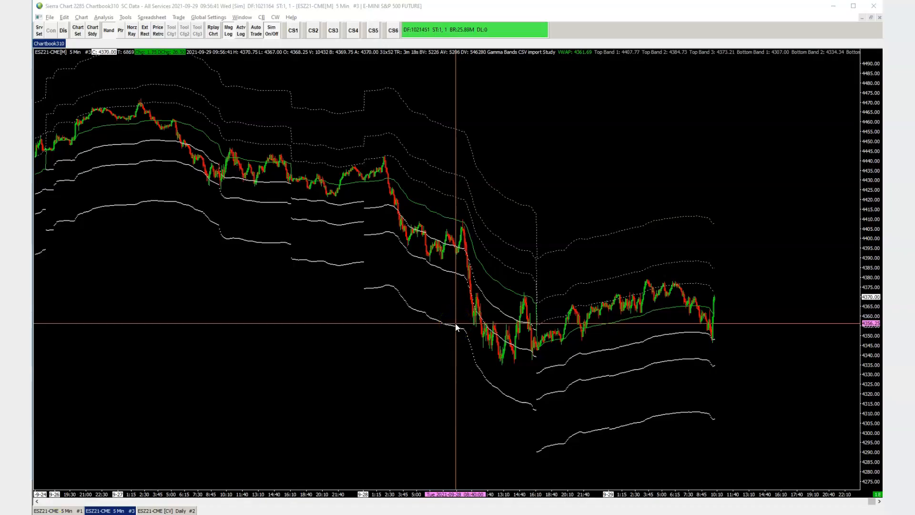
{"action": "mouse_move", "coordinate": [347, 233]}
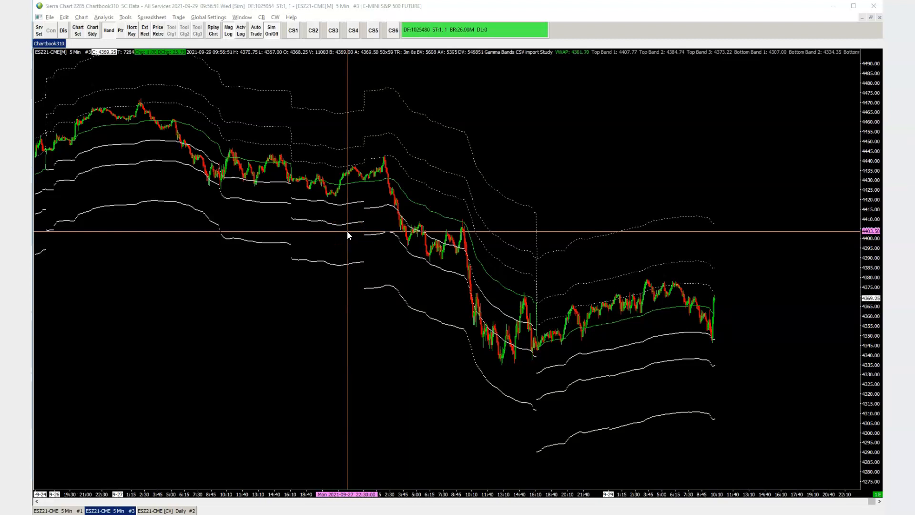
- Open the Gamma Bands CSV study's settings from the studies list, then close them unchanged
{"action": "left_click", "coordinate": [92, 30]}
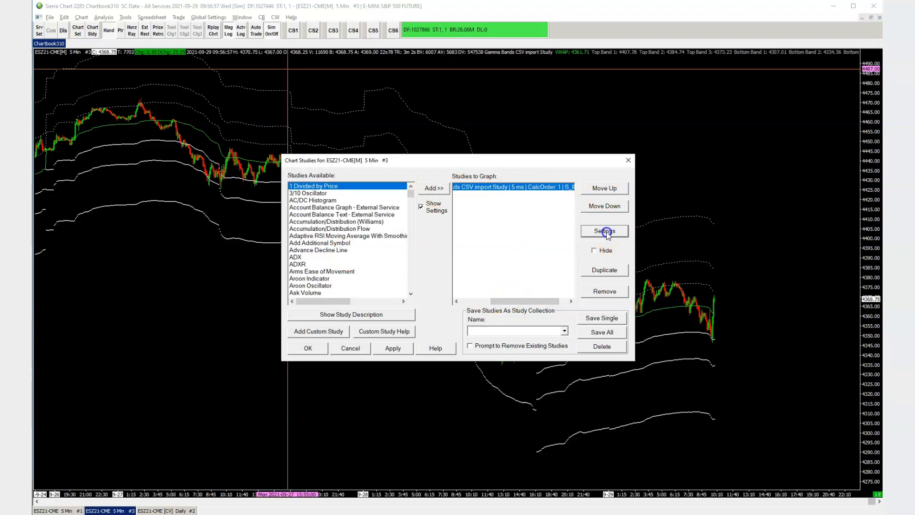
{"action": "left_click", "coordinate": [604, 231]}
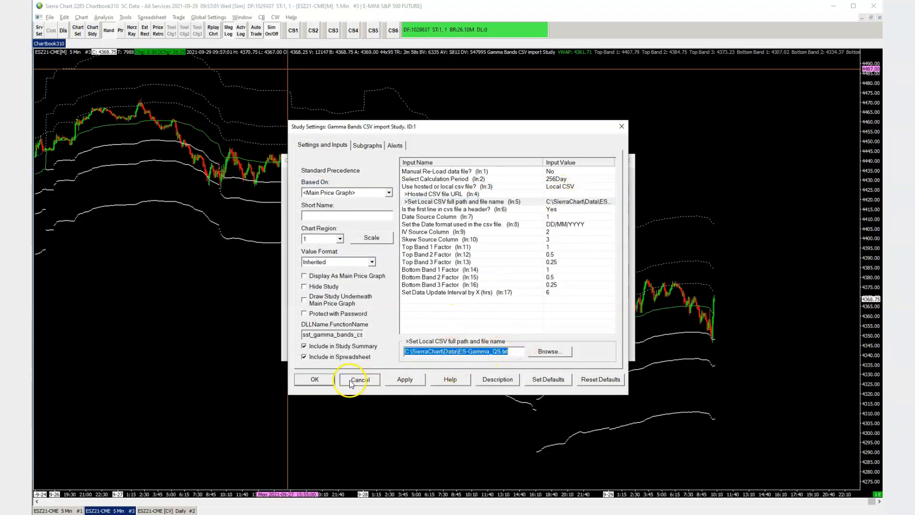
{"action": "left_click", "coordinate": [359, 380]}
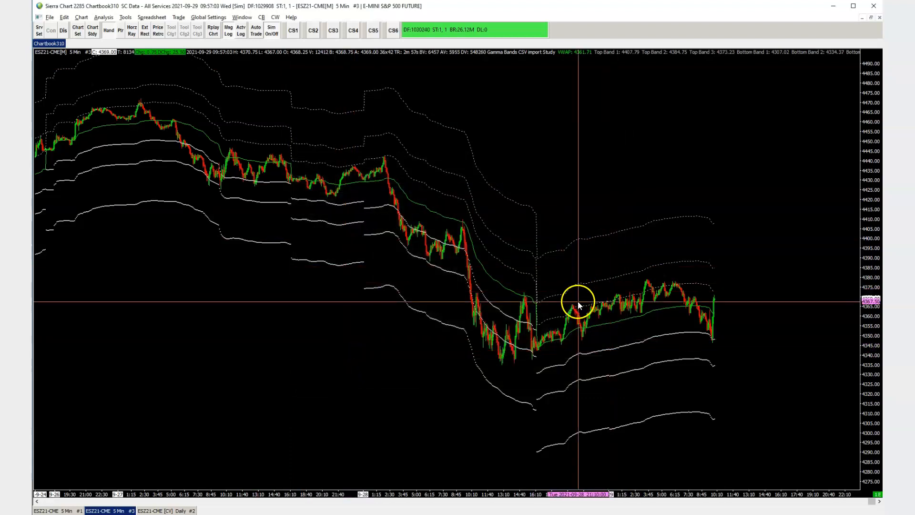
{"action": "mouse_move", "coordinate": [704, 342]}
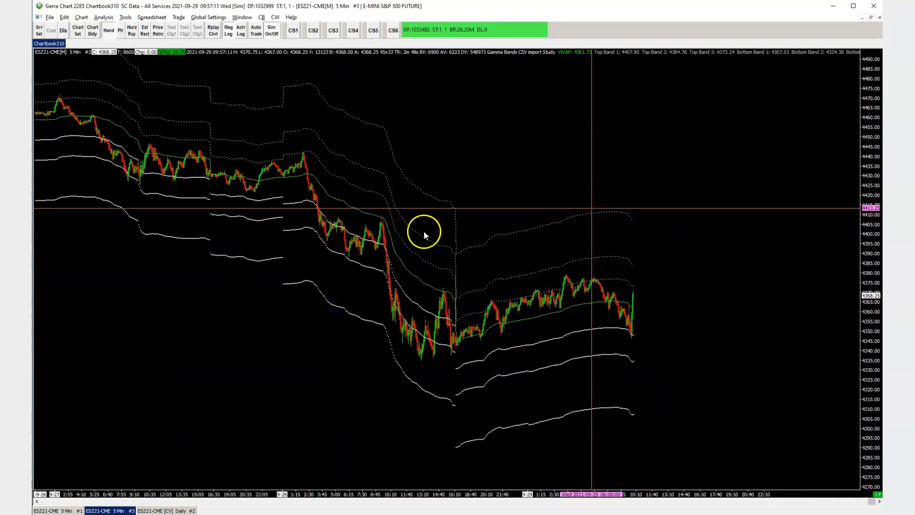
{"action": "mouse_move", "coordinate": [573, 383]}
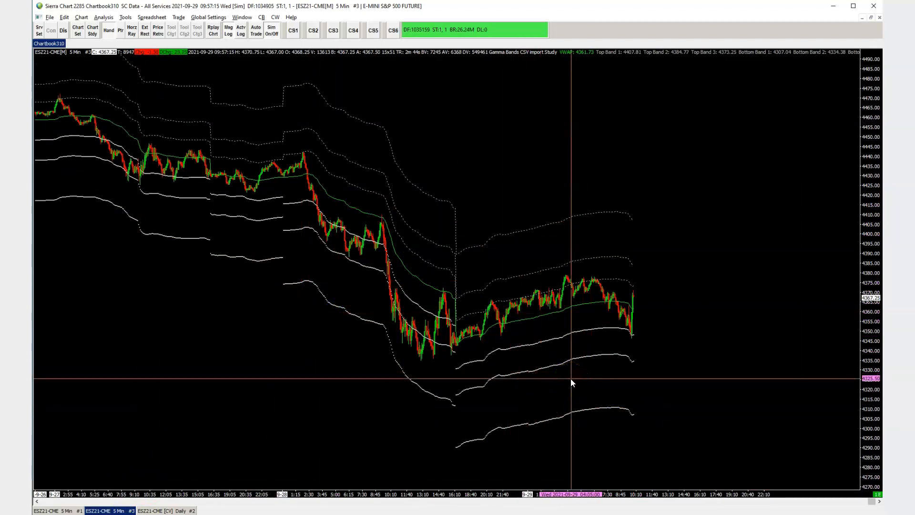
{"action": "mouse_move", "coordinate": [654, 340]}
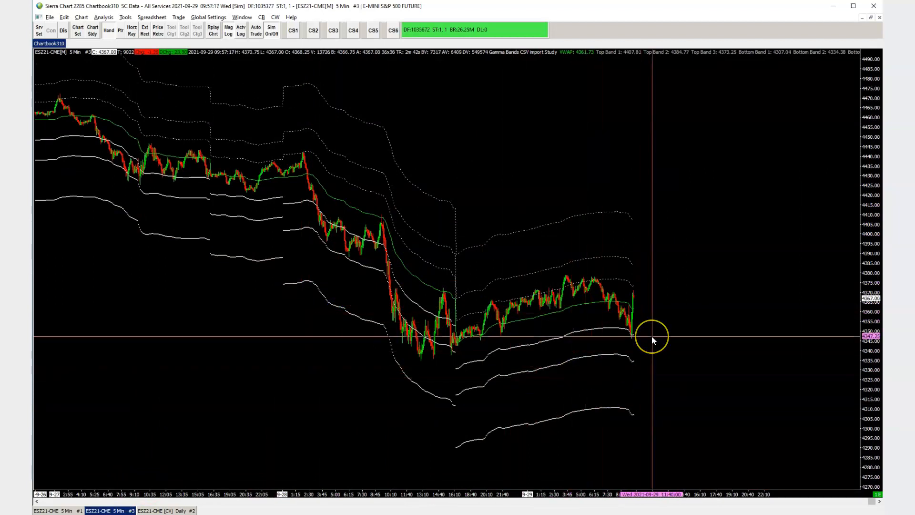
{"action": "mouse_move", "coordinate": [616, 205]}
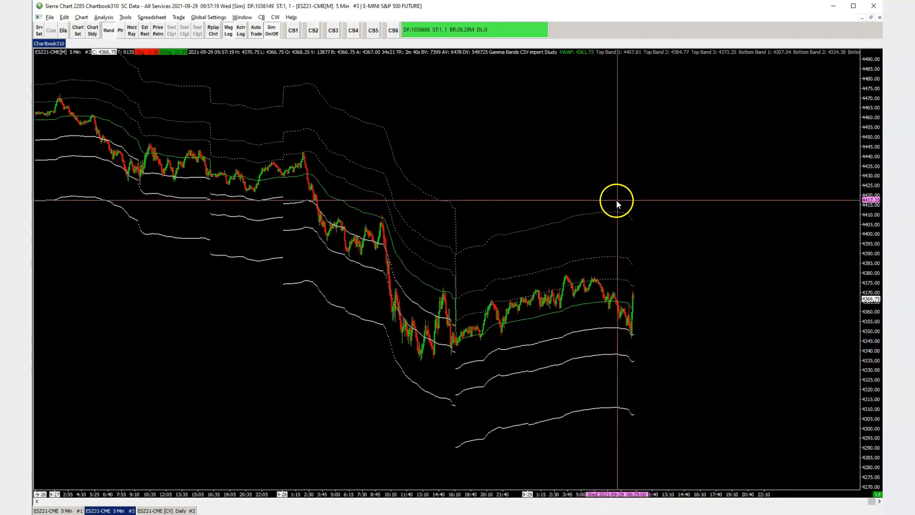
{"action": "mouse_move", "coordinate": [553, 276]}
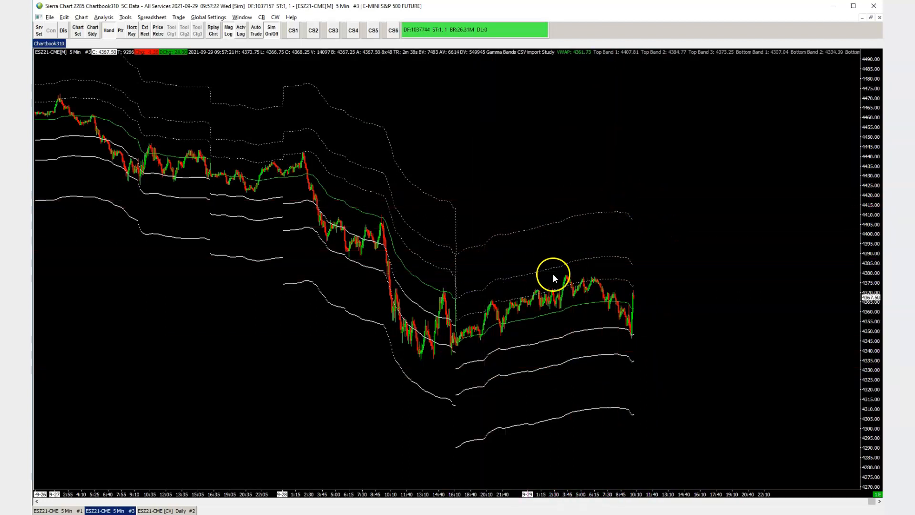
{"action": "mouse_move", "coordinate": [528, 324]}
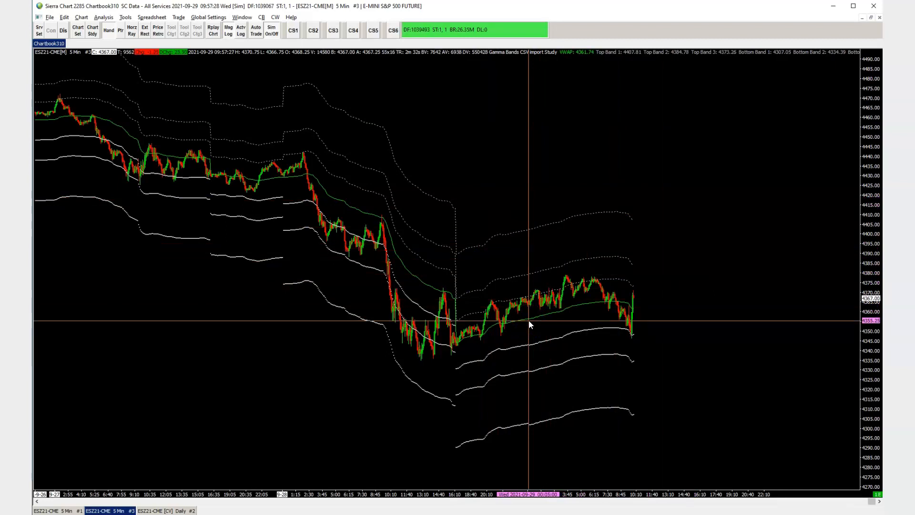
{"action": "mouse_move", "coordinate": [465, 301]}
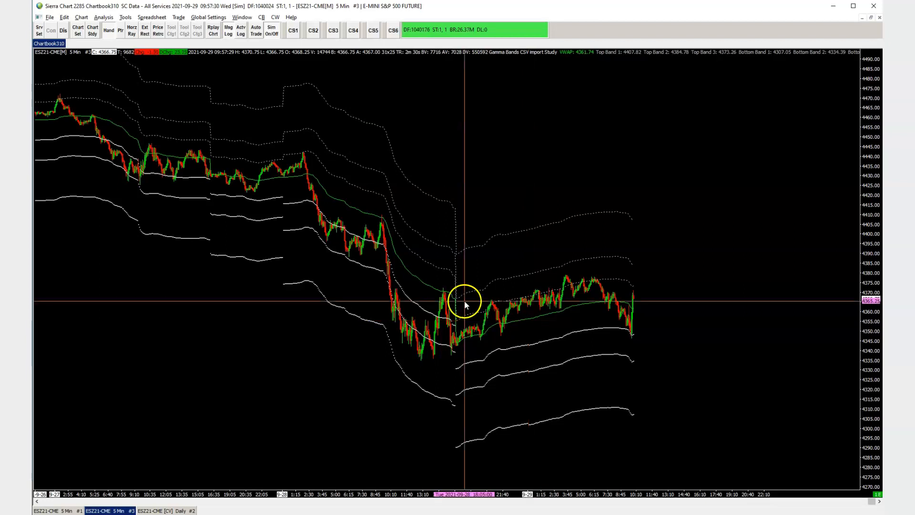
{"action": "mouse_move", "coordinate": [538, 494]}
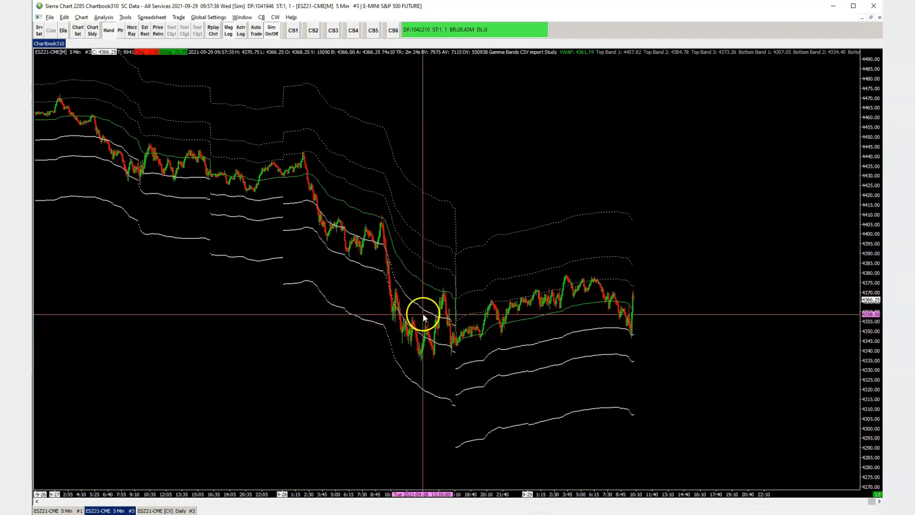
{"action": "mouse_move", "coordinate": [275, 219]}
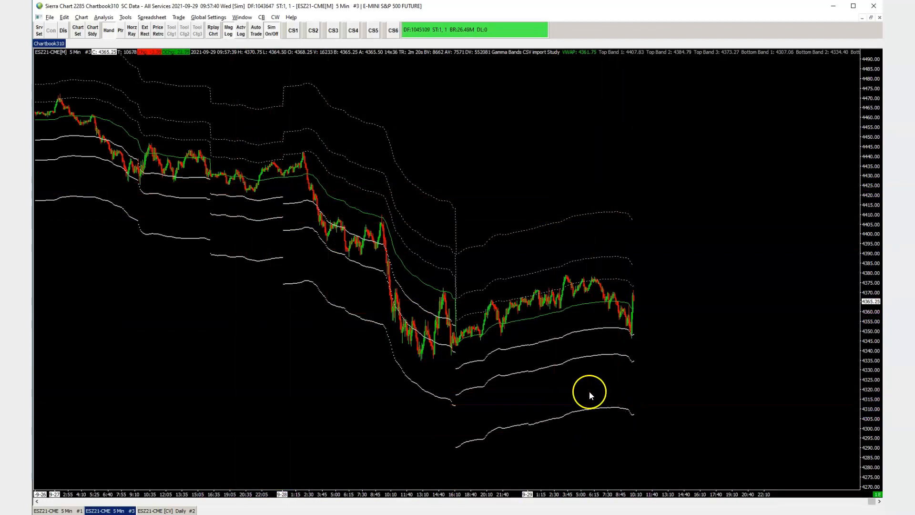
{"action": "mouse_move", "coordinate": [507, 372]}
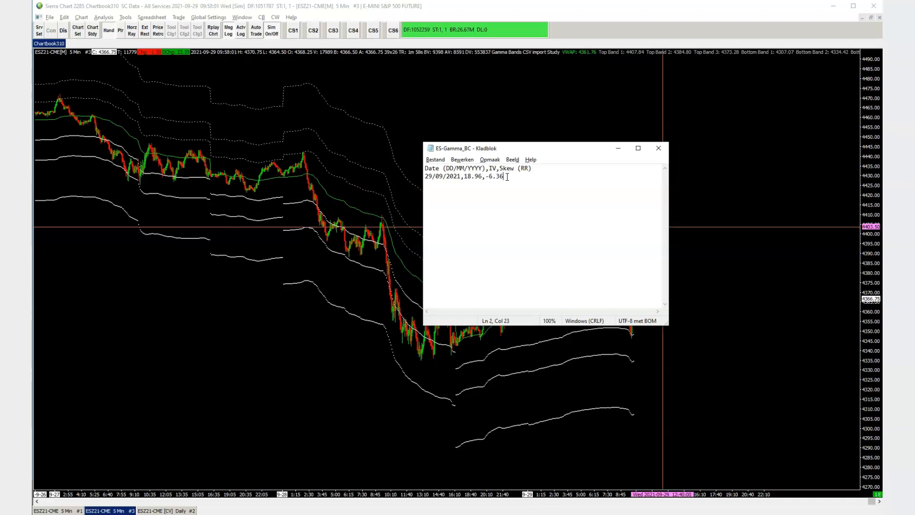
{"action": "mouse_move", "coordinate": [484, 159]}
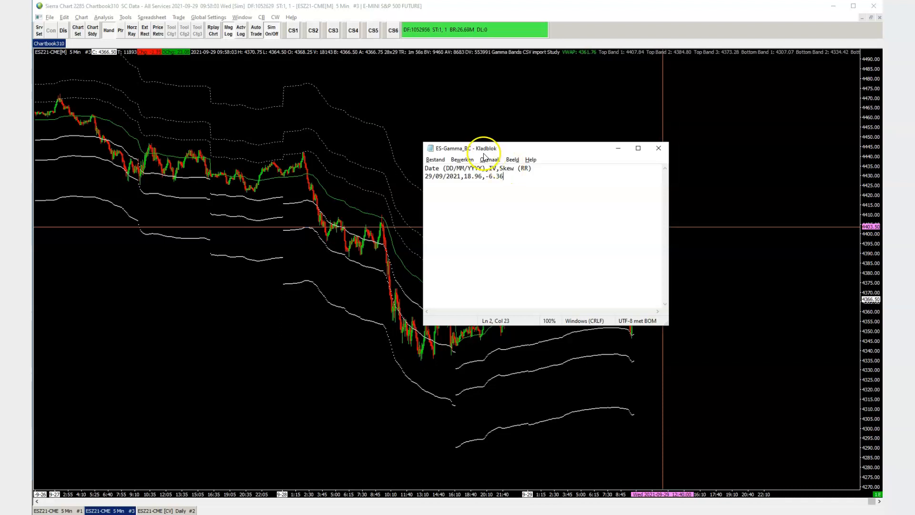
- Select the ES-Gamma_BC header line and the 29/09/2021 row, then return to Sierra Chart
{"action": "triple_click", "coordinate": [478, 168]}
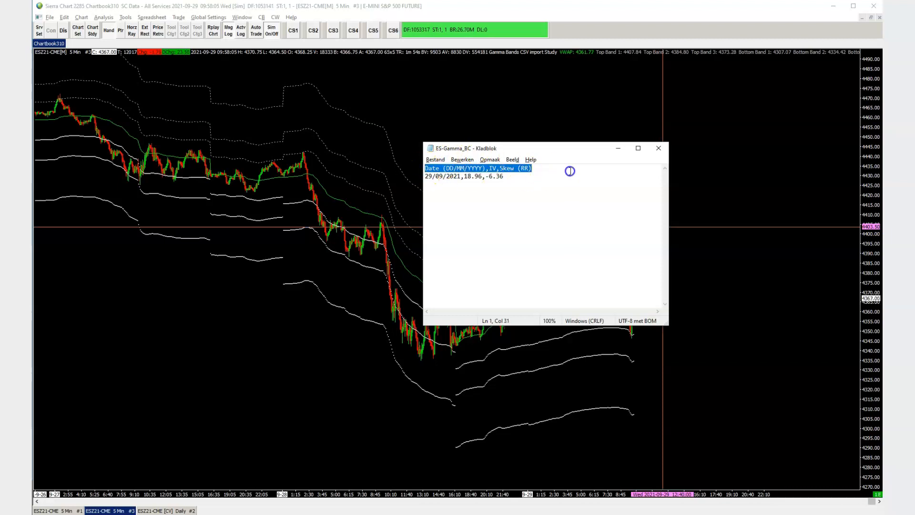
{"action": "mouse_move", "coordinate": [485, 172]}
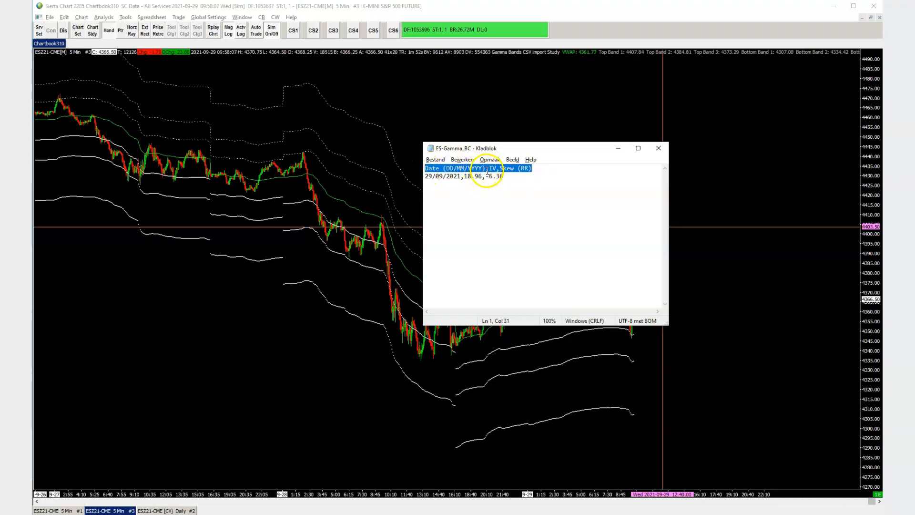
{"action": "left_click", "coordinate": [489, 168]}
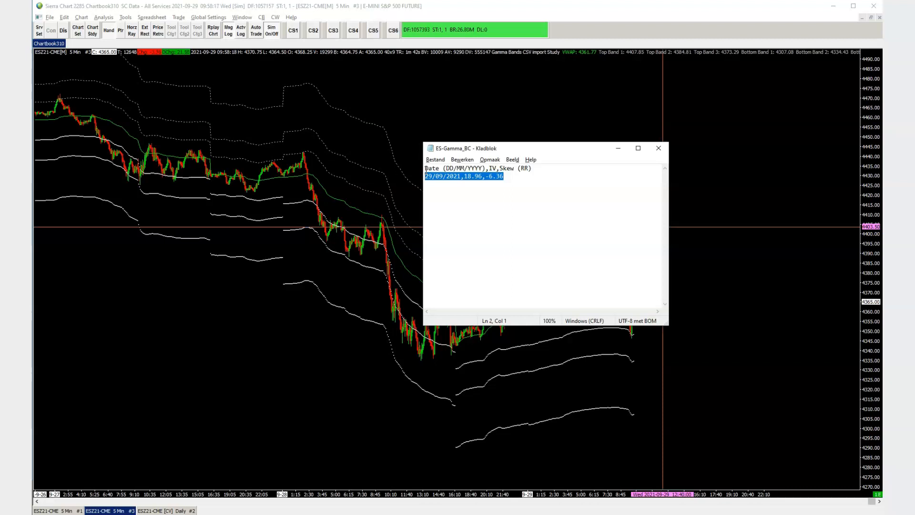
{"action": "left_click", "coordinate": [429, 176]}
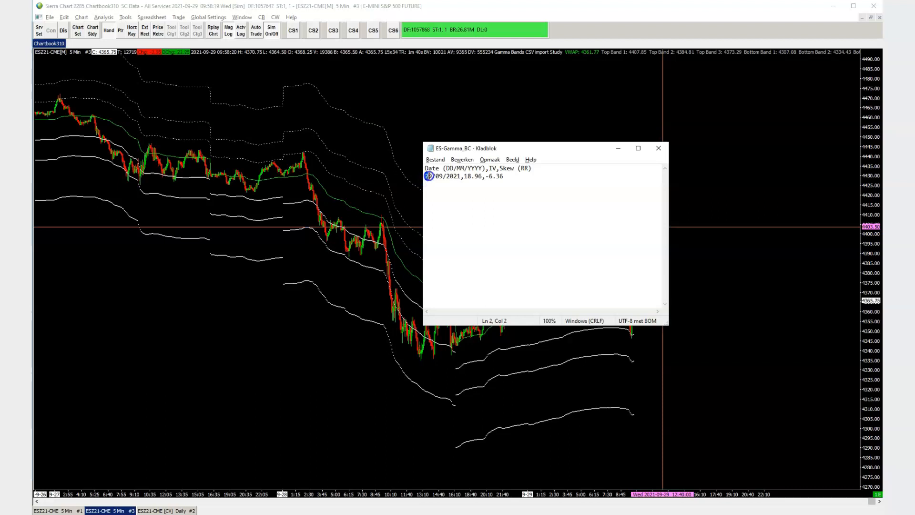
{"action": "double_click", "coordinate": [468, 177]}
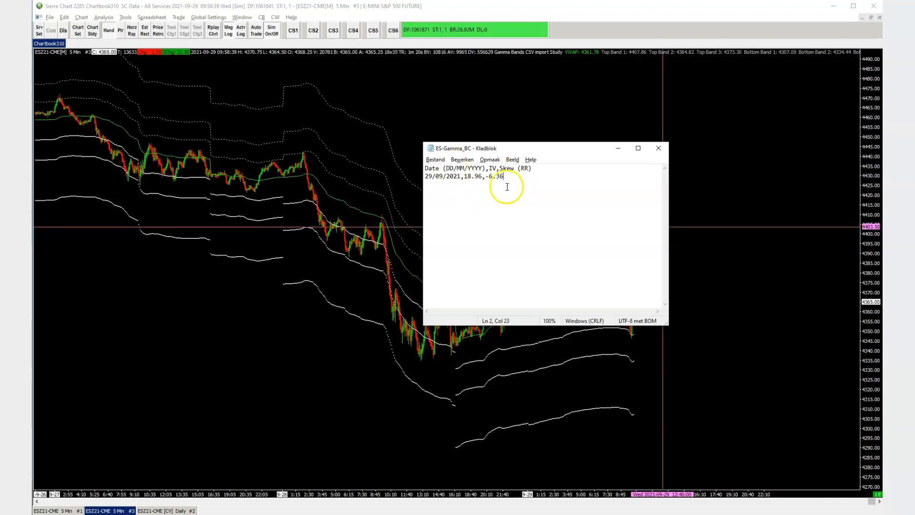
{"action": "left_click", "coordinate": [658, 148]}
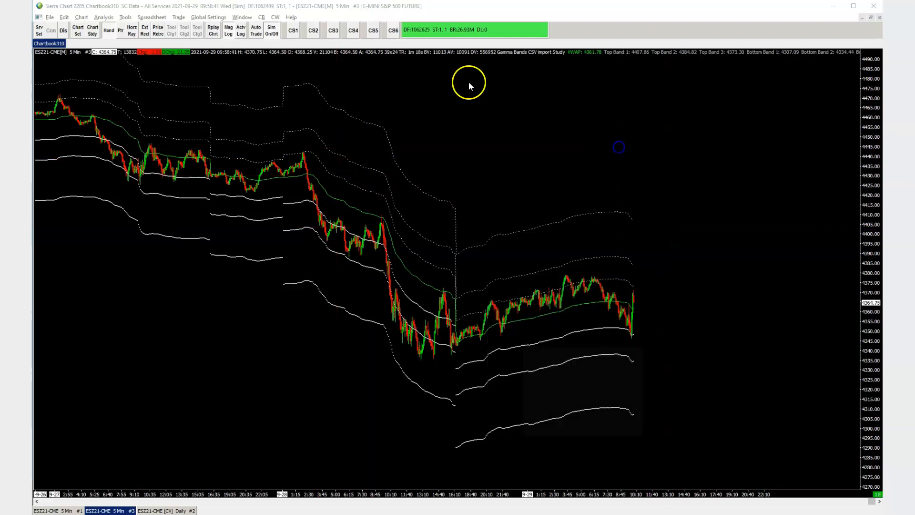
{"action": "mouse_move", "coordinate": [528, 286]}
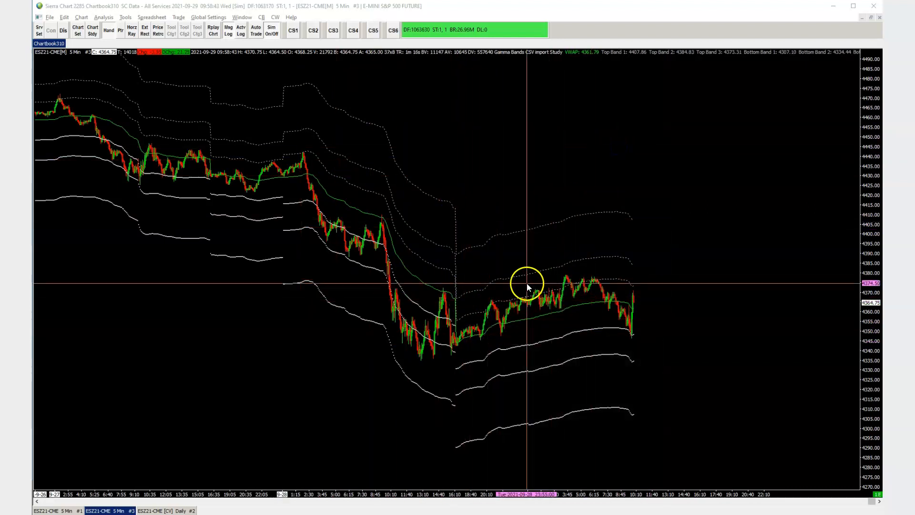
{"action": "mouse_move", "coordinate": [630, 277]}
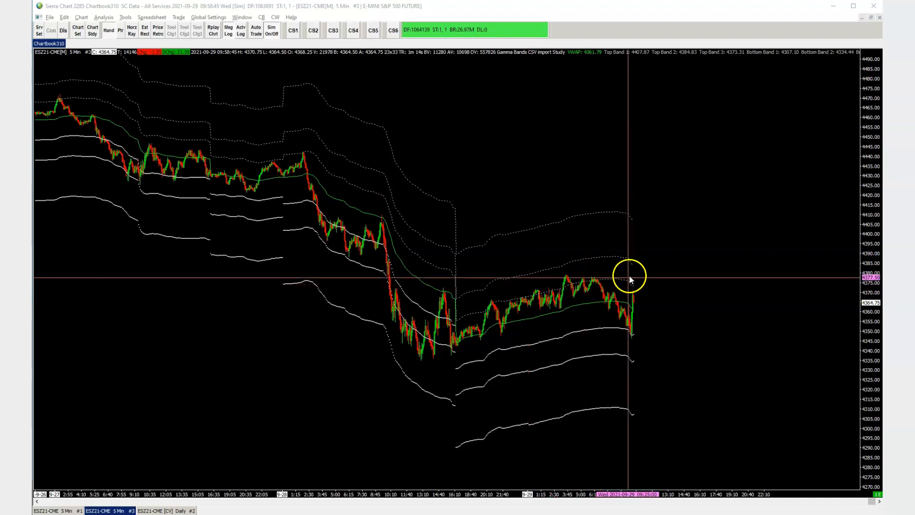
{"action": "mouse_move", "coordinate": [224, 228]}
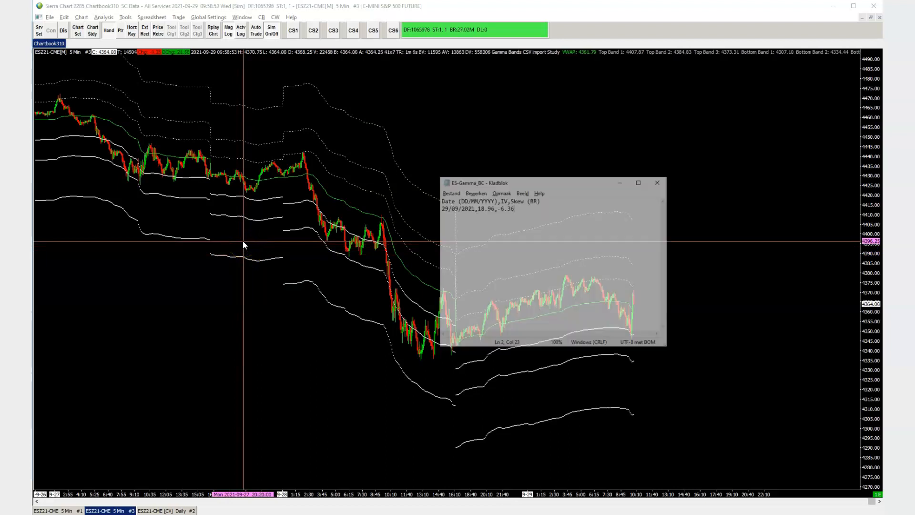
{"action": "left_click_drag", "start_coordinate": [526, 183], "coordinate": [540, 148]}
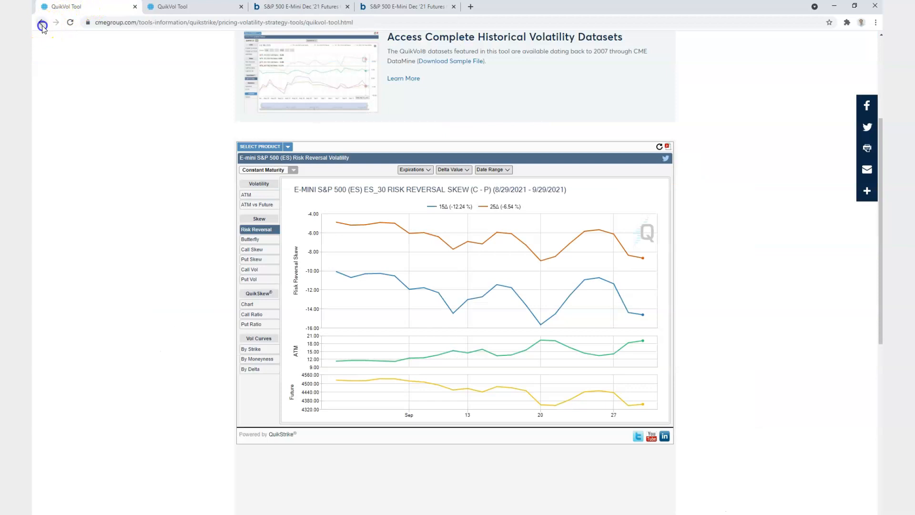
- Launch the QuikVol tool from the Pricing, Volatility & Strategy Tools page
{"action": "left_click", "coordinate": [41, 22]}
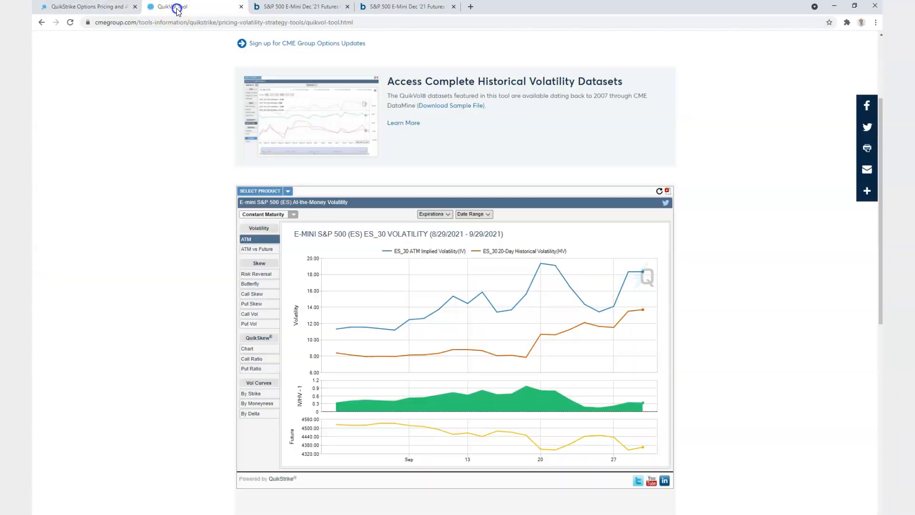
{"action": "left_click", "coordinate": [85, 7]}
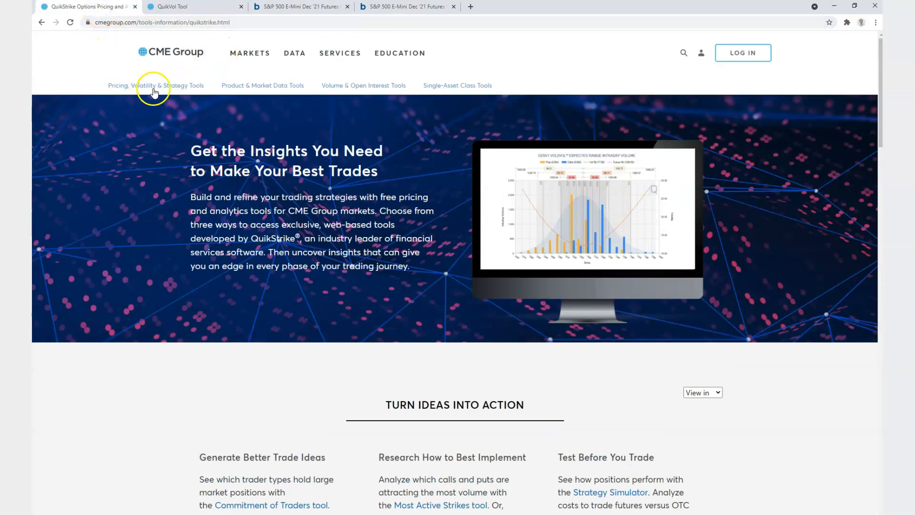
{"action": "left_click", "coordinate": [156, 86]}
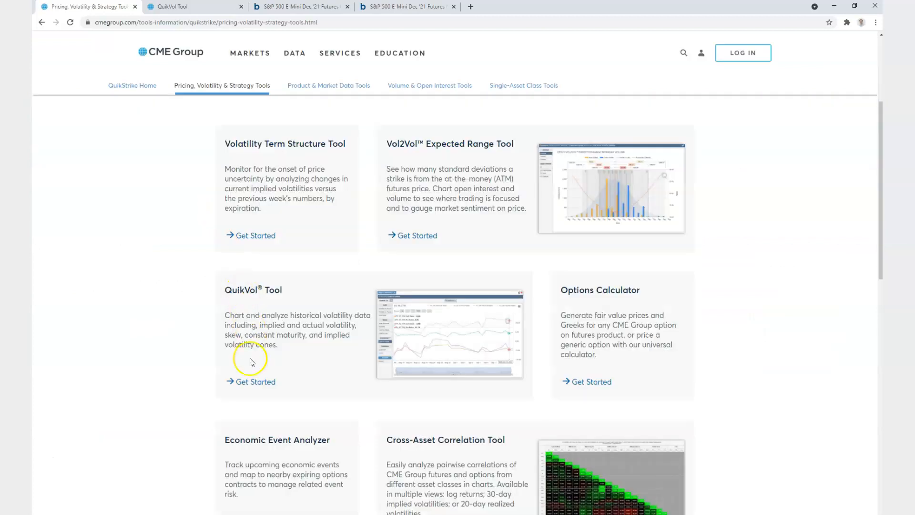
{"action": "left_click", "coordinate": [255, 382]}
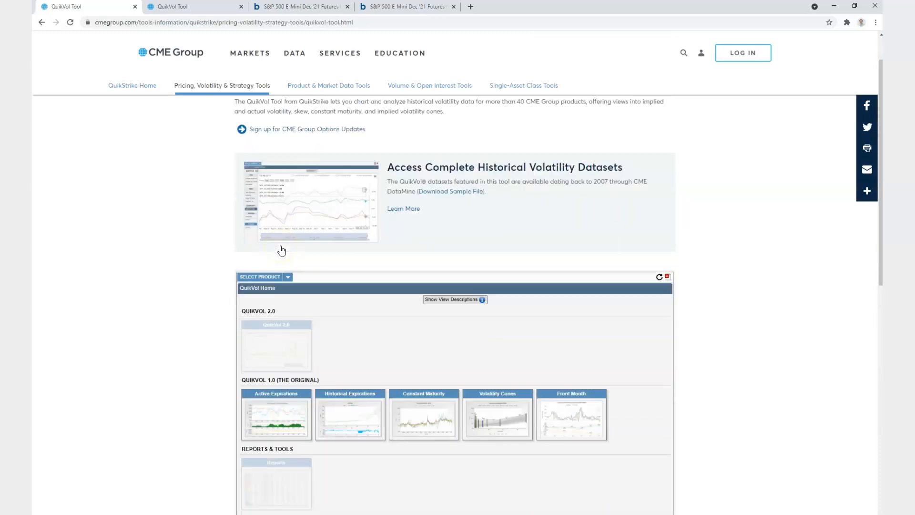
- Chart Constant Maturity volatility for Equity Indexes > E-mini S&P 500 (ES)
{"action": "scroll", "scroll_direction": "down", "scroll_amount": 3}
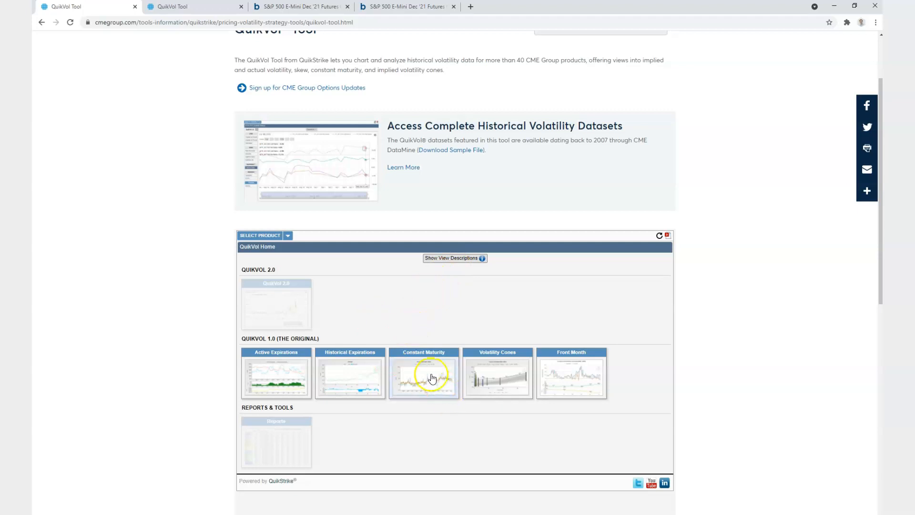
{"action": "left_click", "coordinate": [424, 374]}
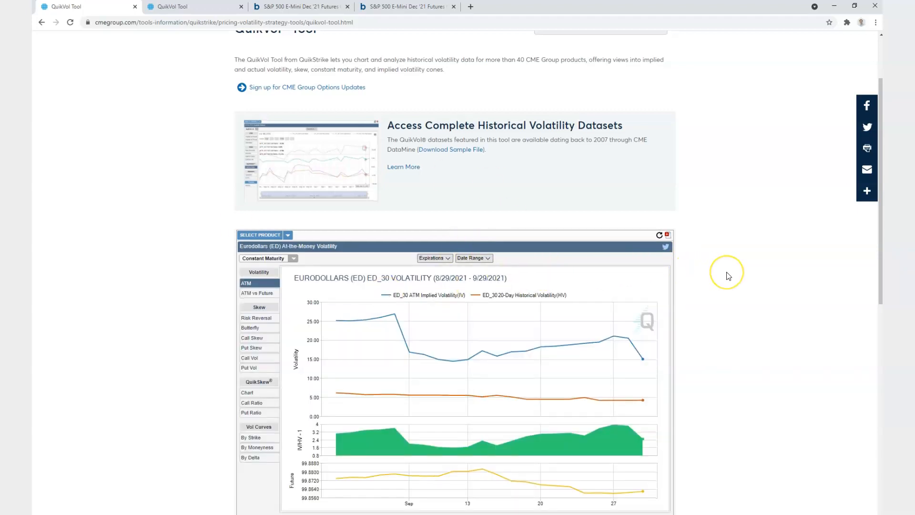
{"action": "scroll", "scroll_direction": "down", "scroll_amount": 3}
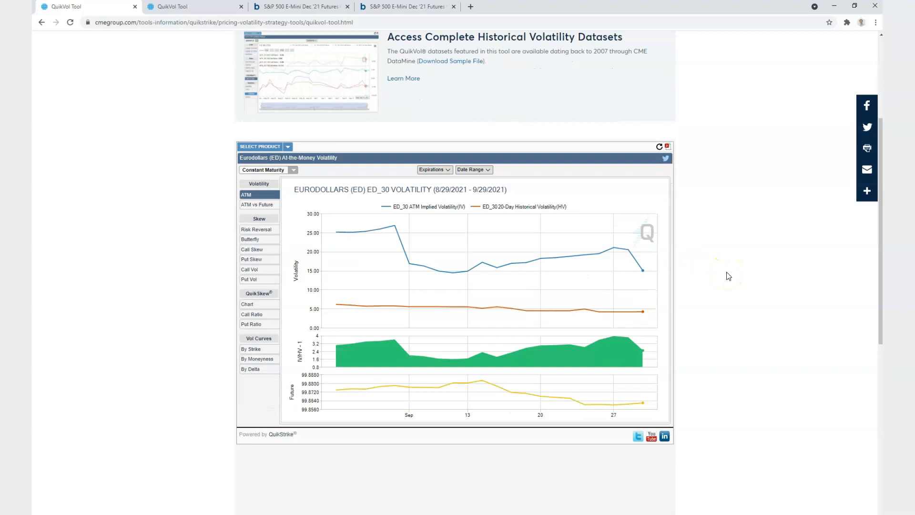
{"action": "left_click", "coordinate": [287, 146]}
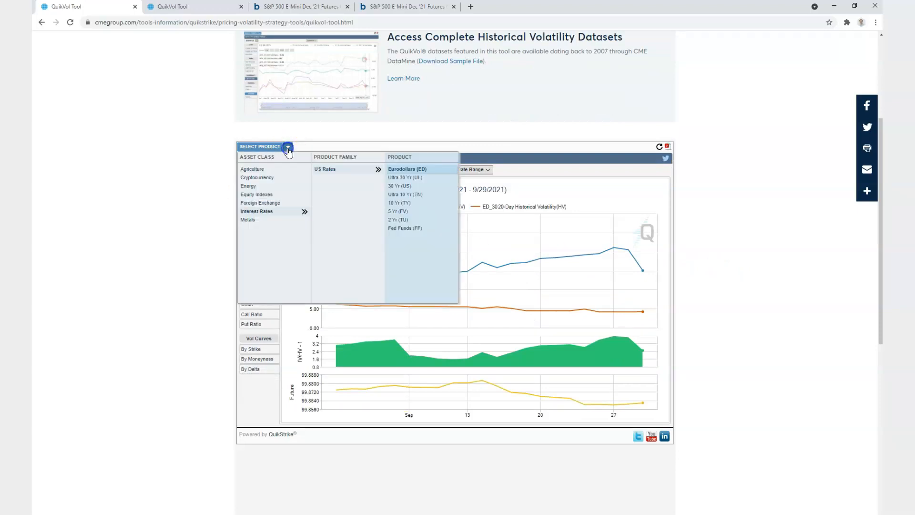
{"action": "left_click", "coordinate": [257, 194]}
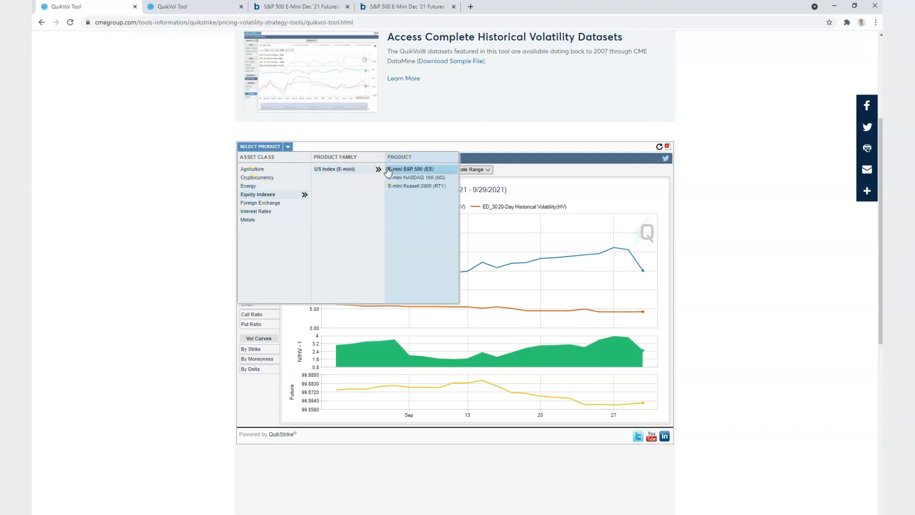
{"action": "left_click", "coordinate": [410, 169]}
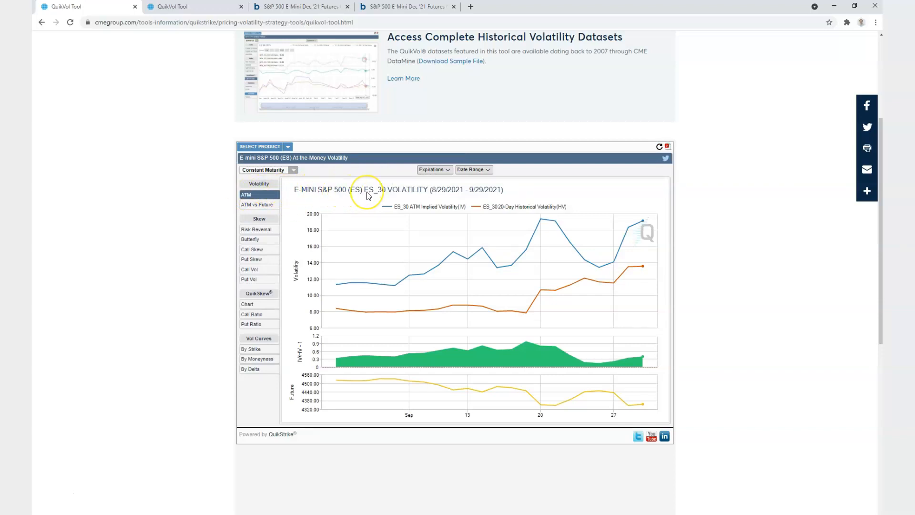
{"action": "mouse_move", "coordinate": [273, 185]}
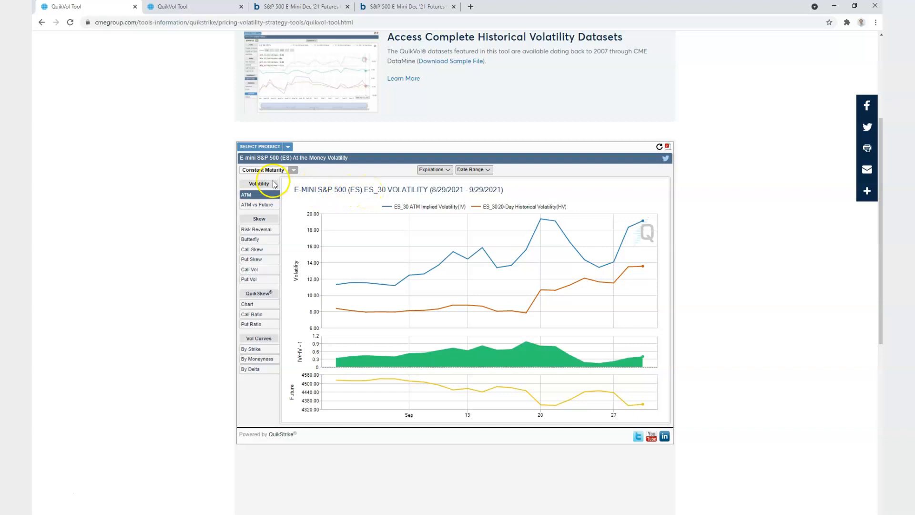
{"action": "mouse_move", "coordinate": [352, 205]}
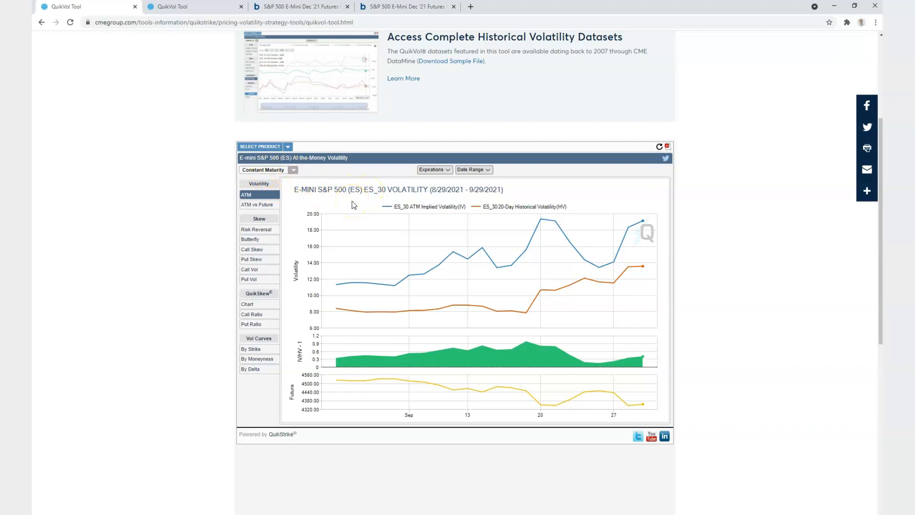
{"action": "mouse_move", "coordinate": [465, 250]}
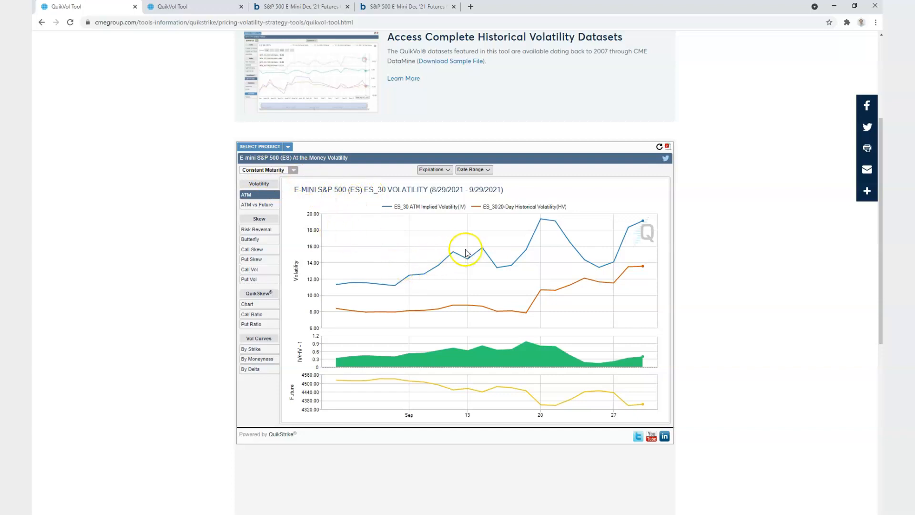
{"action": "mouse_move", "coordinate": [642, 226]}
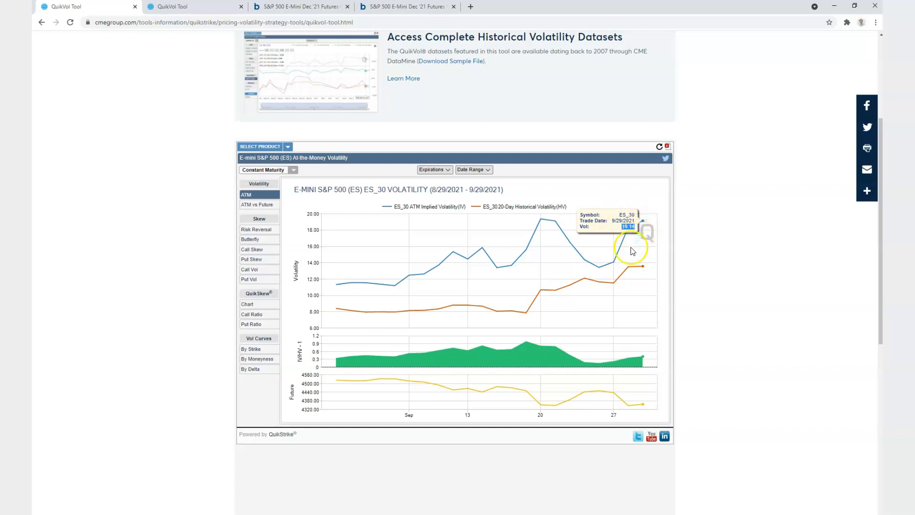
{"action": "mouse_move", "coordinate": [616, 265]}
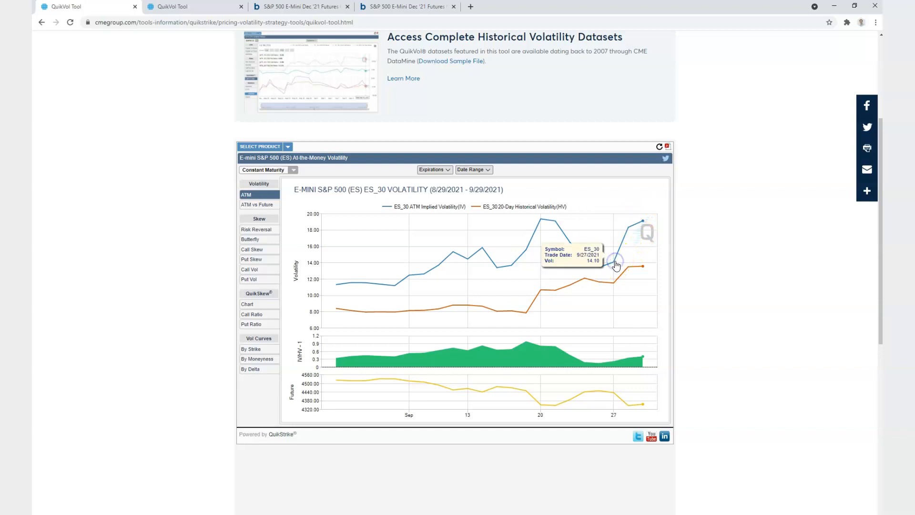
{"action": "mouse_move", "coordinate": [626, 237]}
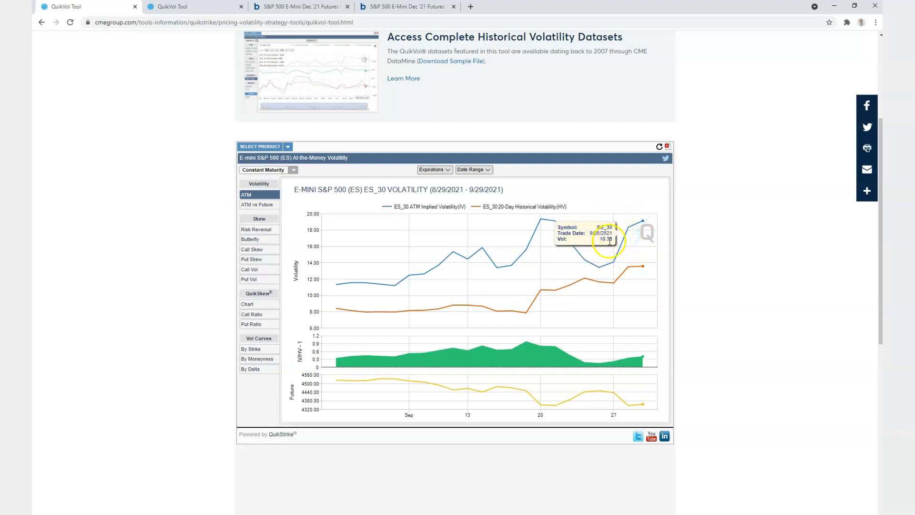
{"action": "mouse_move", "coordinate": [640, 227]}
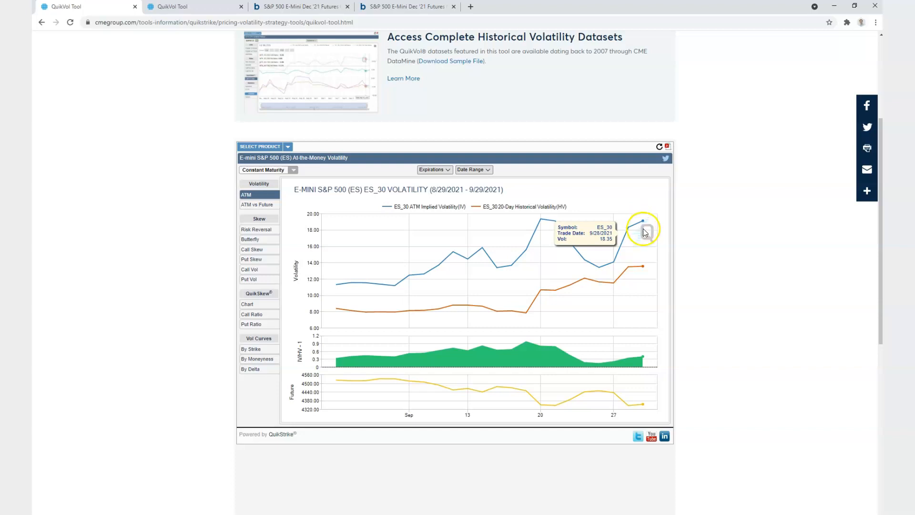
{"action": "mouse_move", "coordinate": [645, 235]}
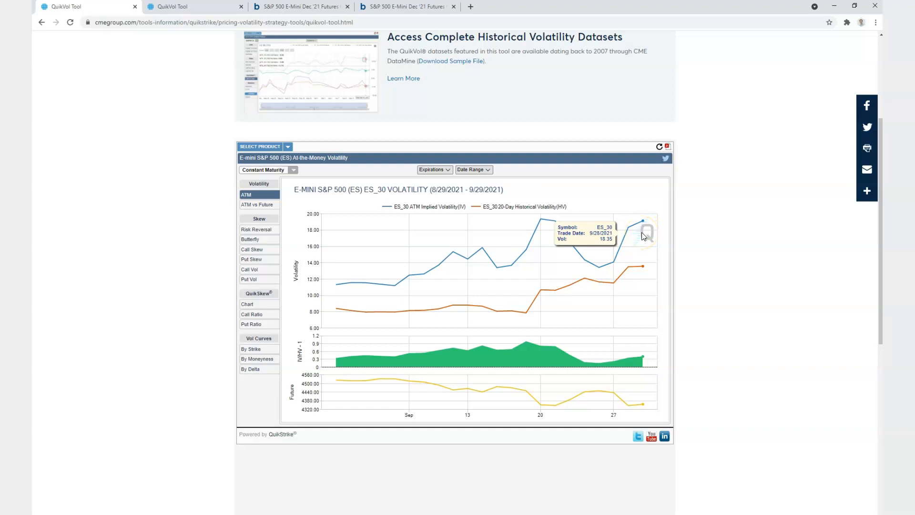
{"action": "mouse_move", "coordinate": [612, 207]}
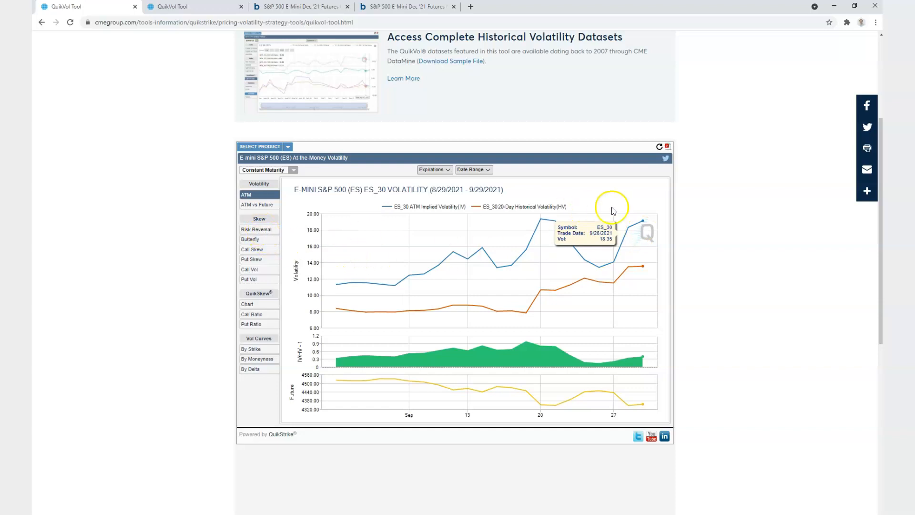
{"action": "mouse_move", "coordinate": [254, 228]}
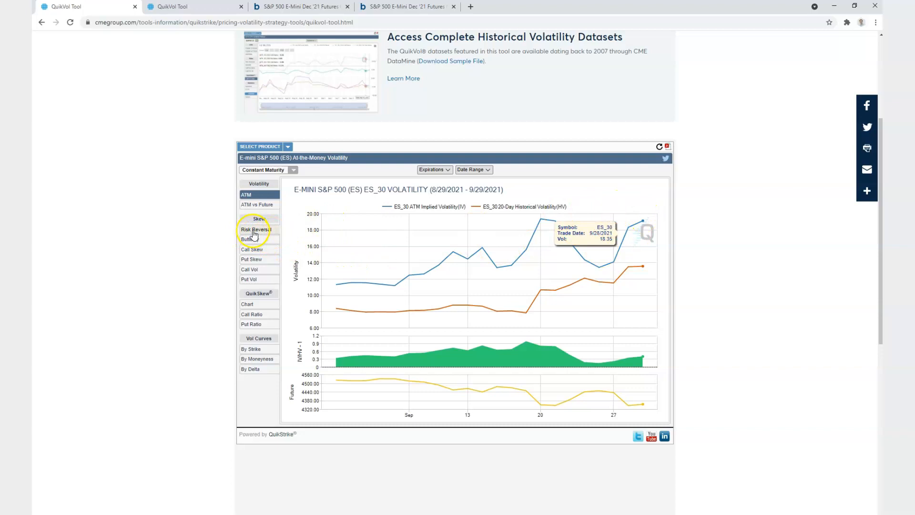
- Switch QuikVol to the Skew > Risk Reversal chart for E-mini S&P 500
{"action": "left_click", "coordinate": [256, 228]}
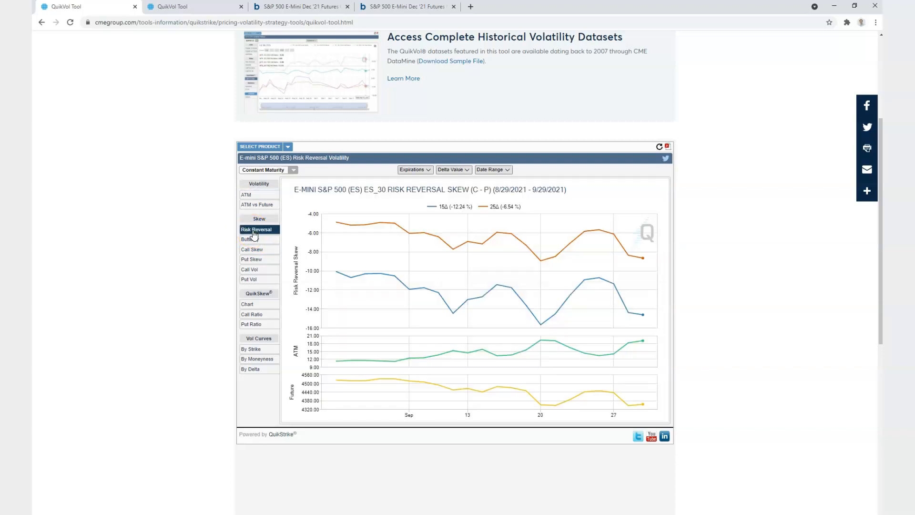
{"action": "mouse_move", "coordinate": [278, 251]}
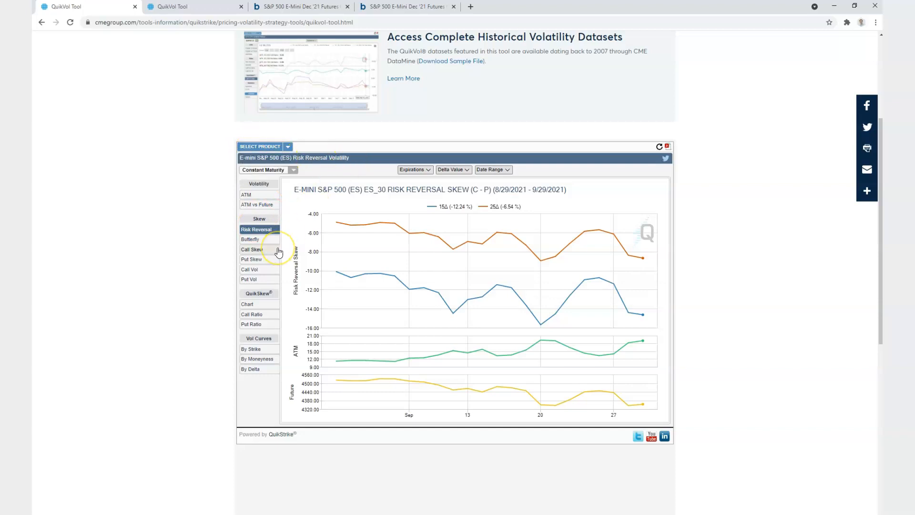
{"action": "mouse_move", "coordinate": [286, 192]}
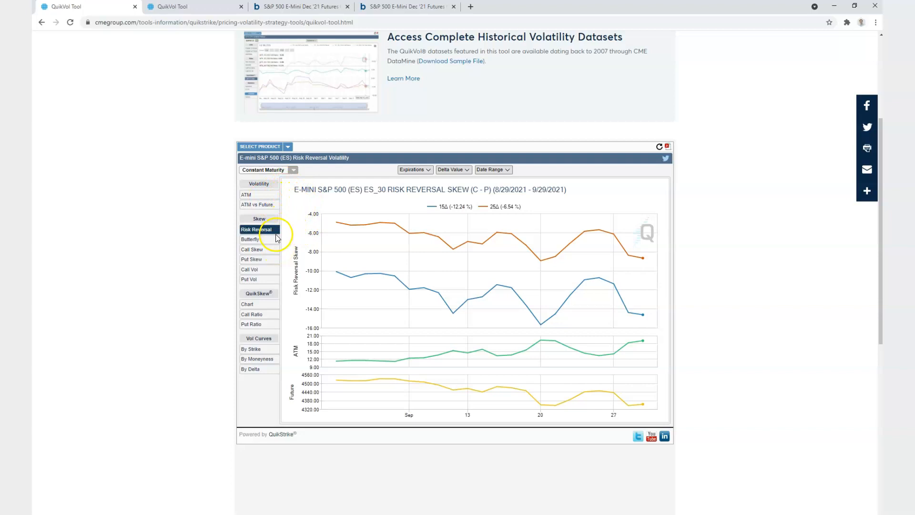
{"action": "mouse_move", "coordinate": [497, 210]}
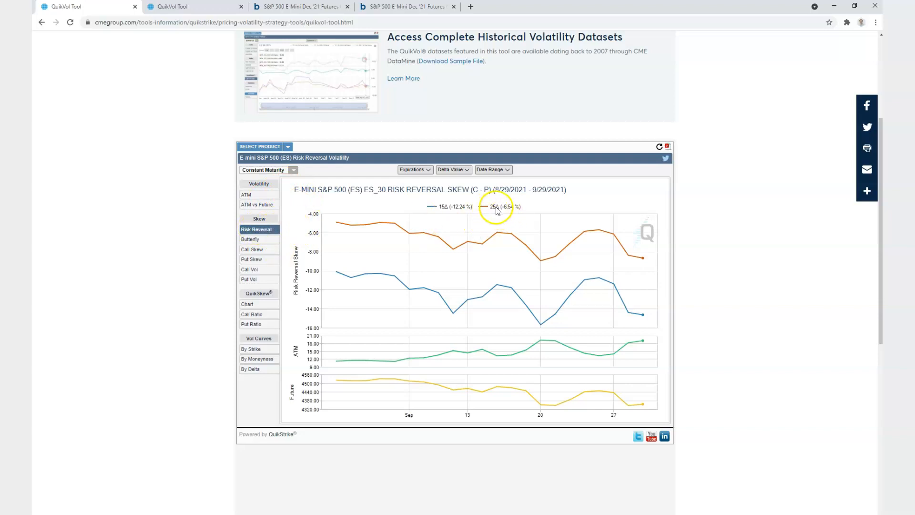
{"action": "mouse_move", "coordinate": [643, 260]}
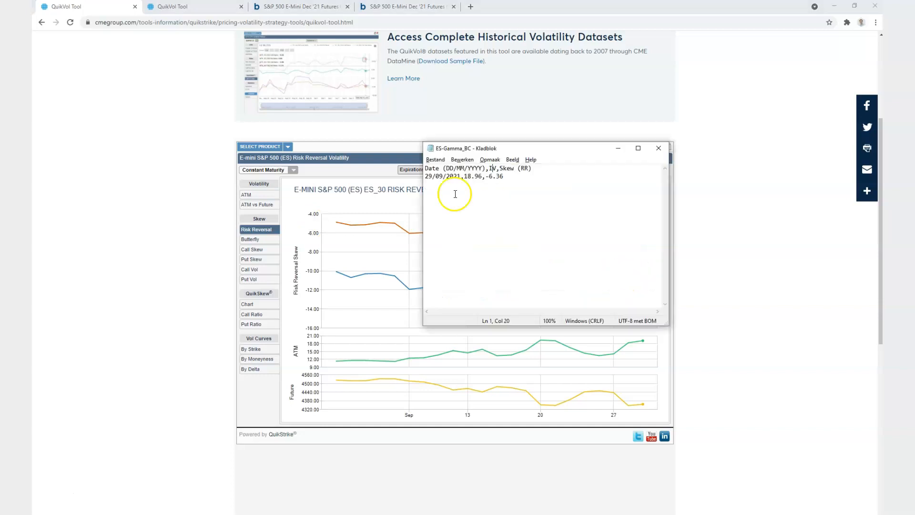
{"action": "mouse_move", "coordinate": [503, 178]}
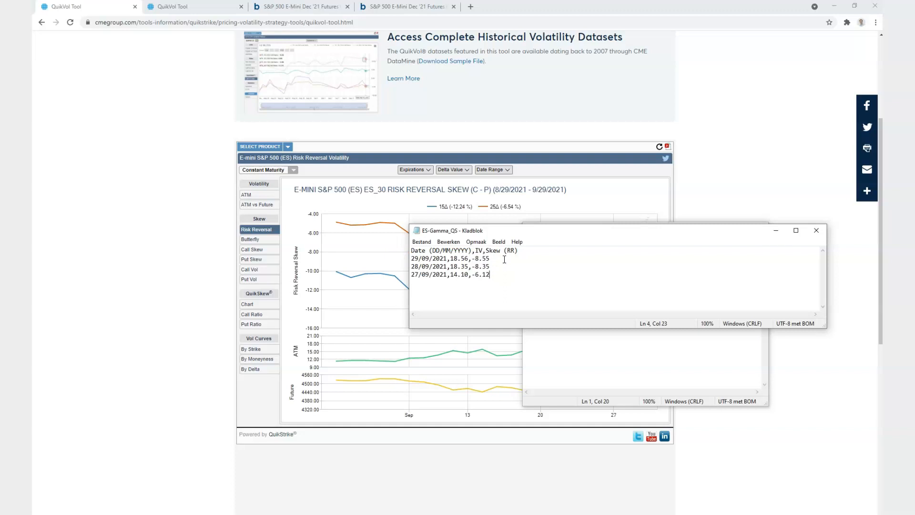
{"action": "mouse_move", "coordinate": [482, 244]}
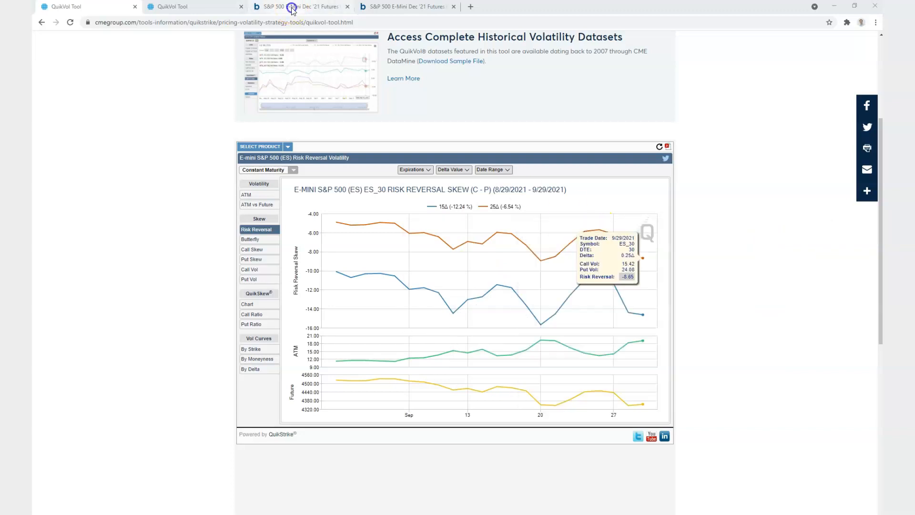
- Open Barchart Futures, select S&P 500 E-Mini (Dec '21), and show Volatility & Greeks
{"action": "left_click", "coordinate": [299, 7]}
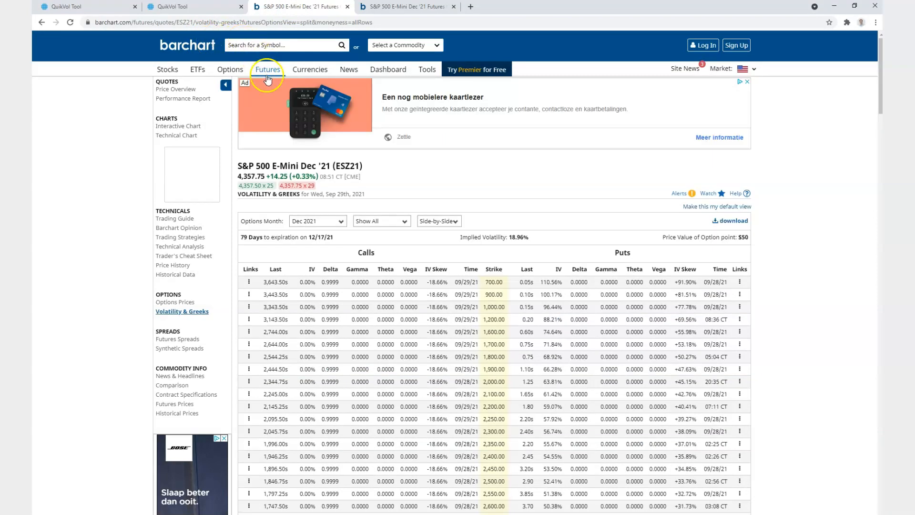
{"action": "left_click", "coordinate": [267, 69]}
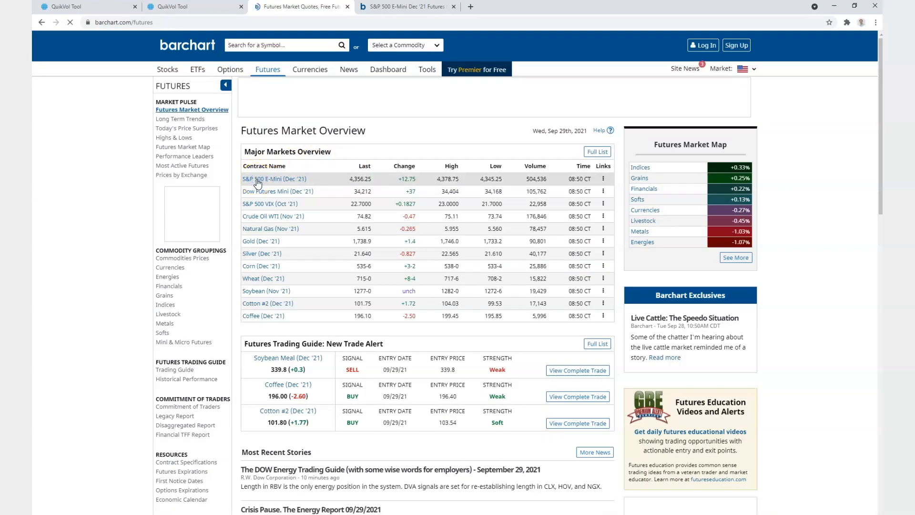
{"action": "left_click", "coordinate": [275, 179]}
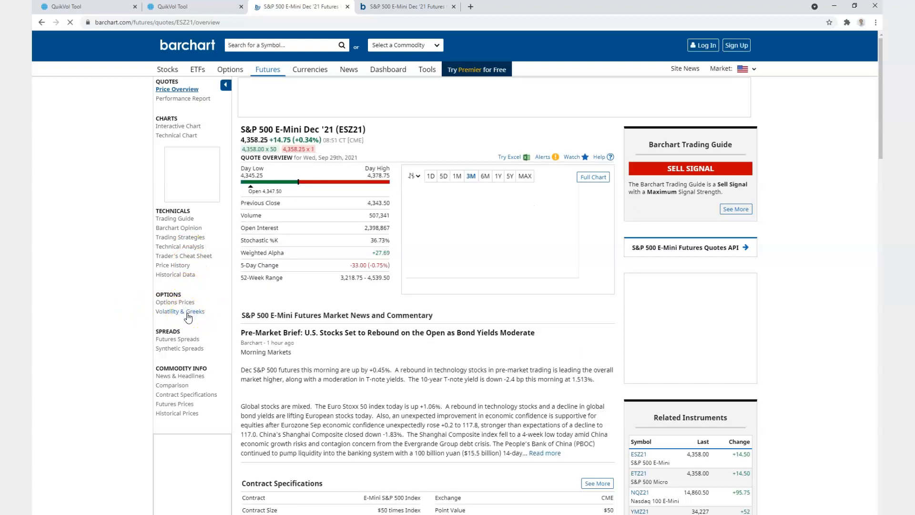
{"action": "left_click", "coordinate": [181, 312]}
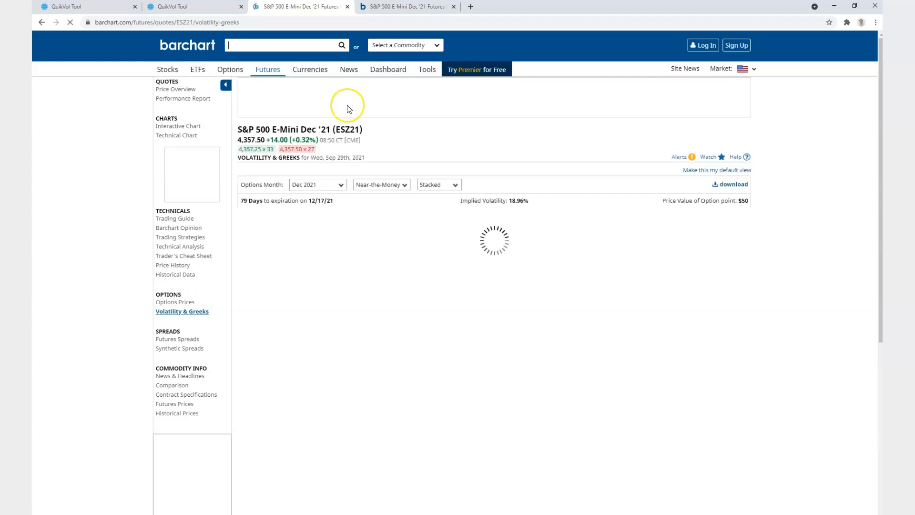
{"action": "mouse_move", "coordinate": [336, 183]}
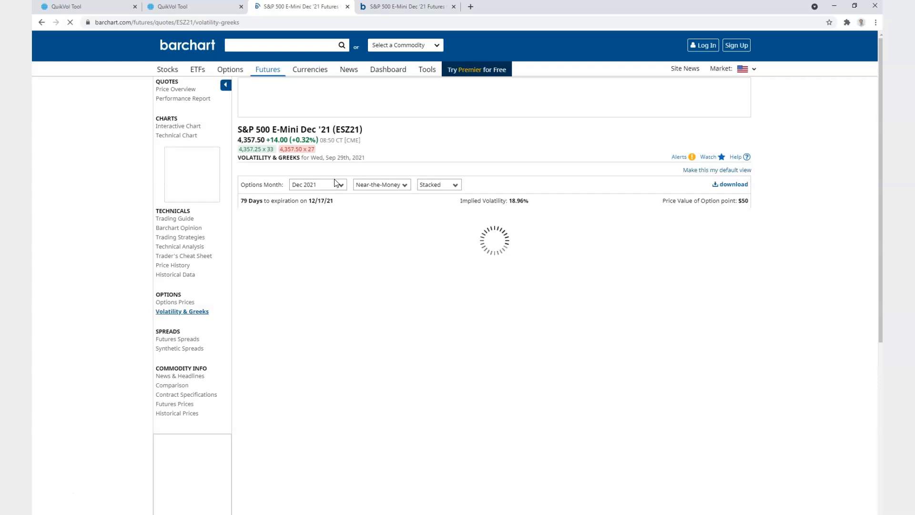
{"action": "mouse_move", "coordinate": [369, 218]}
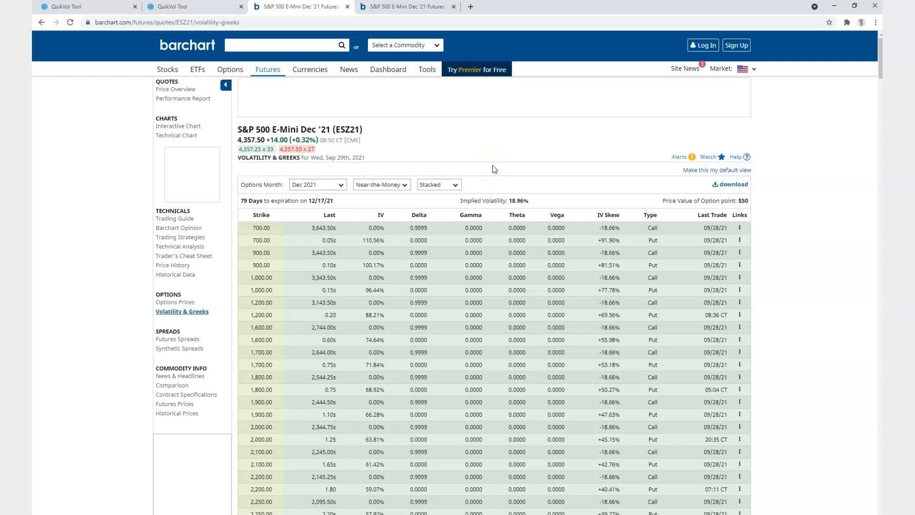
{"action": "mouse_move", "coordinate": [494, 174]}
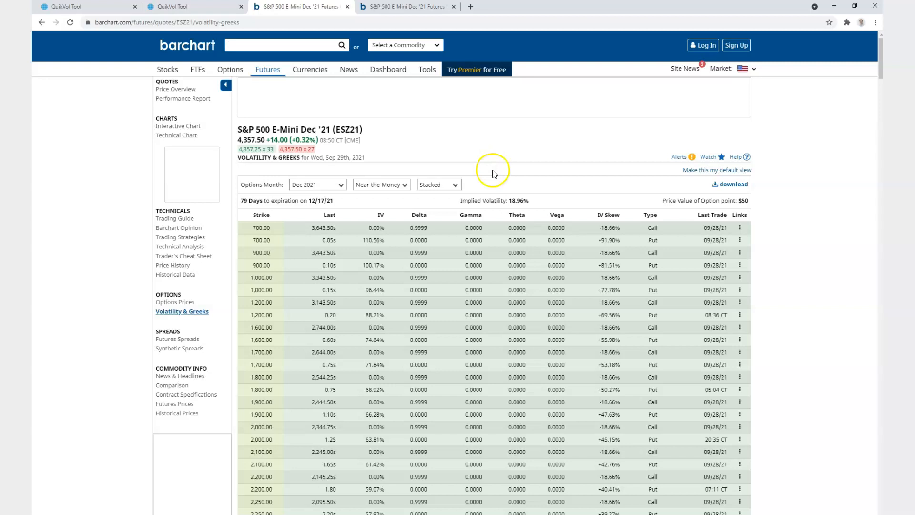
- Set the options table to Side-by-Side with all strikes shown, and dismiss the ad
{"action": "scroll", "scroll_direction": "up", "scroll_amount": 3}
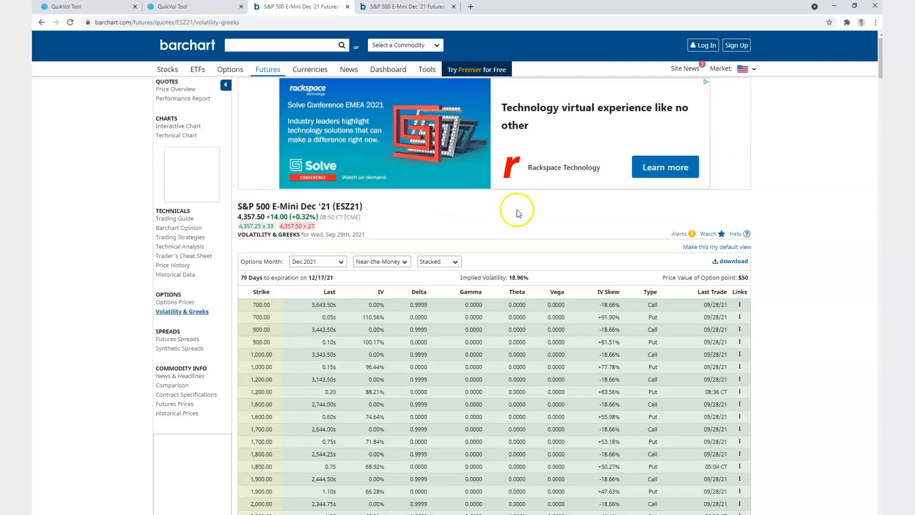
{"action": "scroll", "scroll_direction": "down", "scroll_amount": 3}
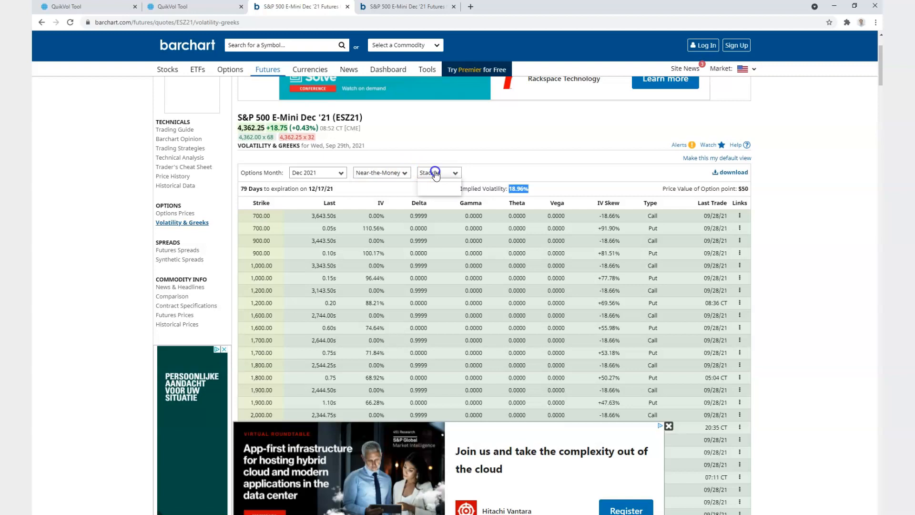
{"action": "left_click", "coordinate": [439, 172]}
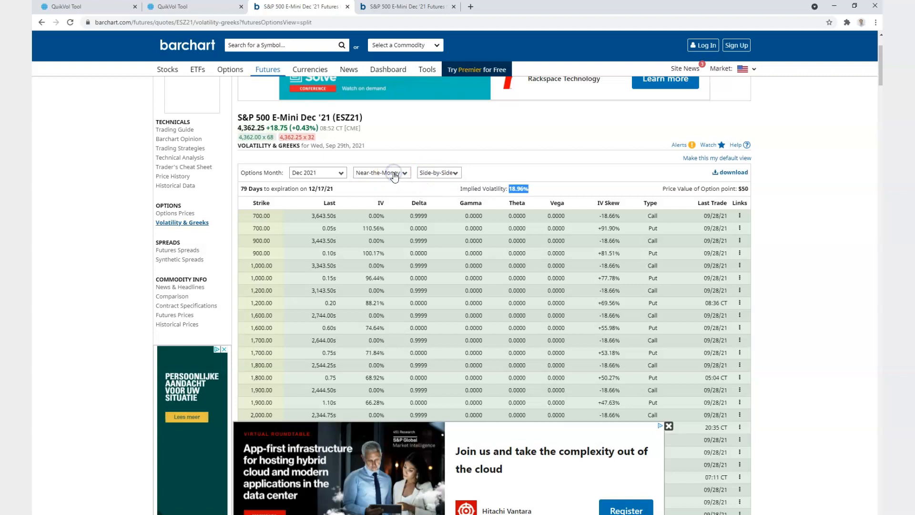
{"action": "left_click", "coordinate": [381, 172]}
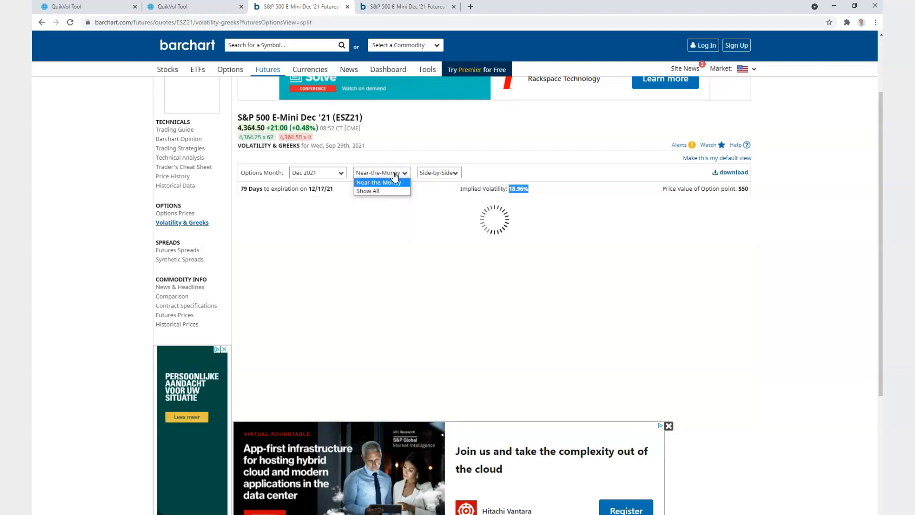
{"action": "left_click", "coordinate": [379, 182]}
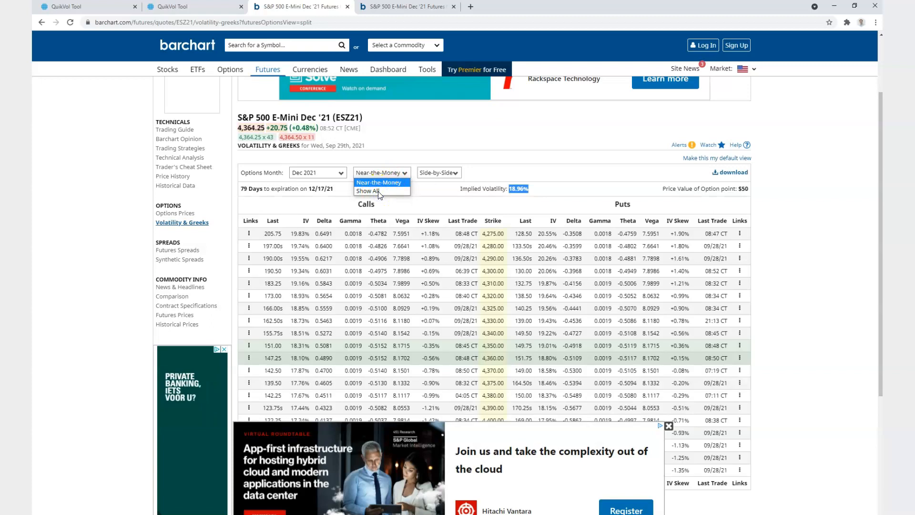
{"action": "left_click", "coordinate": [367, 191]}
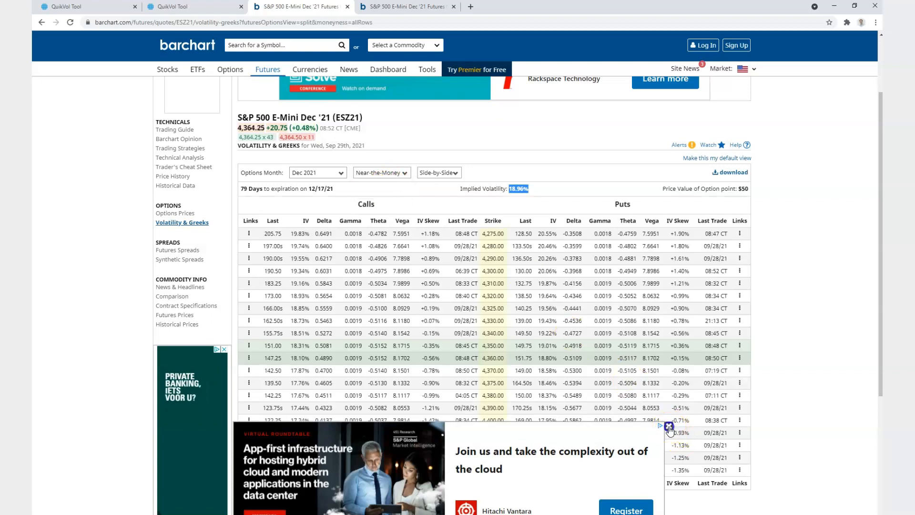
{"action": "mouse_move", "coordinate": [681, 244]}
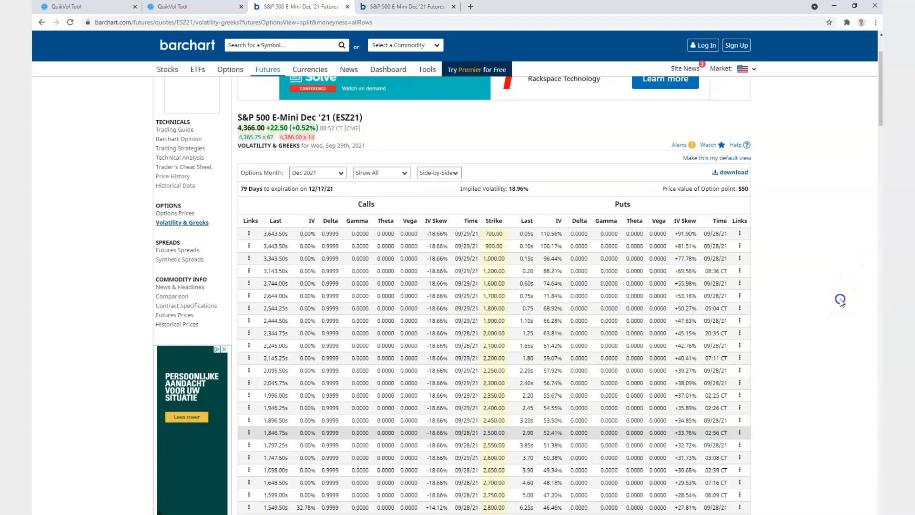
- Scroll through the Dec '21 ES option strikes in the Greeks table
{"action": "scroll", "scroll_direction": "down", "scroll_amount": 3}
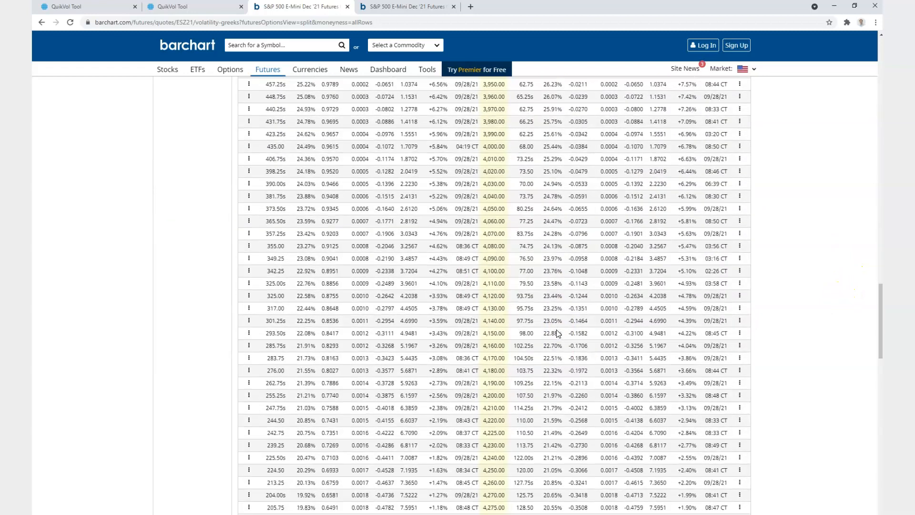
{"action": "scroll", "scroll_direction": "down", "scroll_amount": 3}
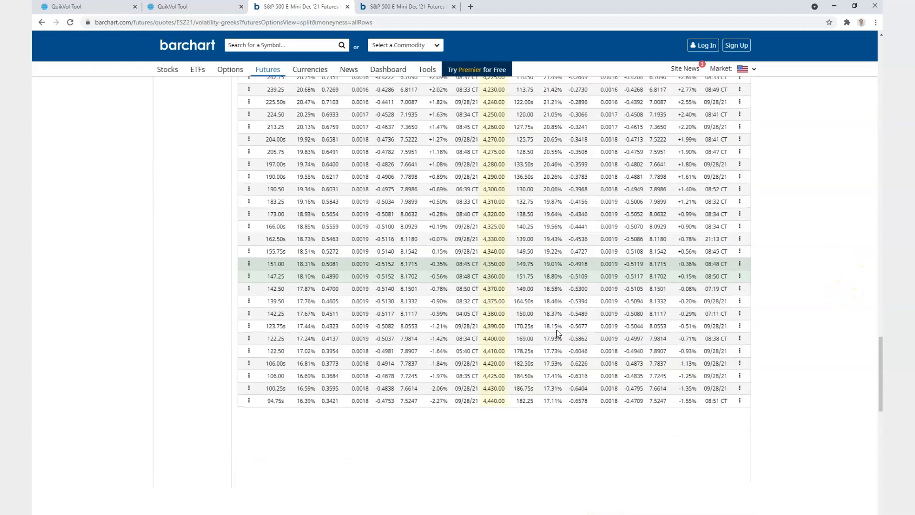
{"action": "scroll", "scroll_direction": "up", "scroll_amount": 3}
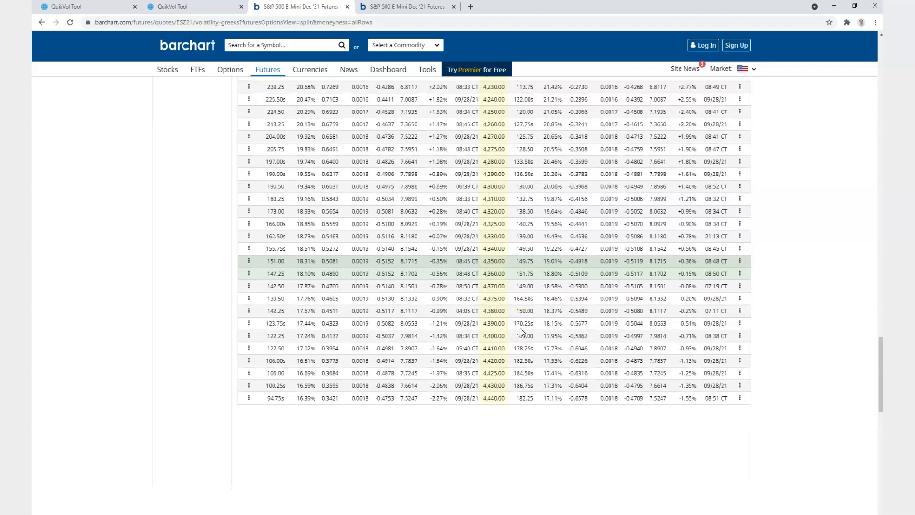
{"action": "scroll", "scroll_direction": "up", "scroll_amount": 3}
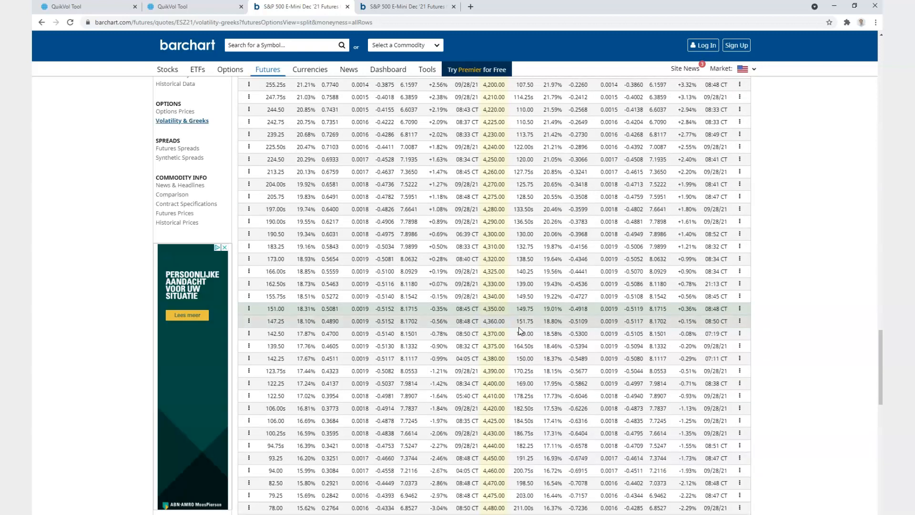
{"action": "scroll", "scroll_direction": "down", "scroll_amount": 3}
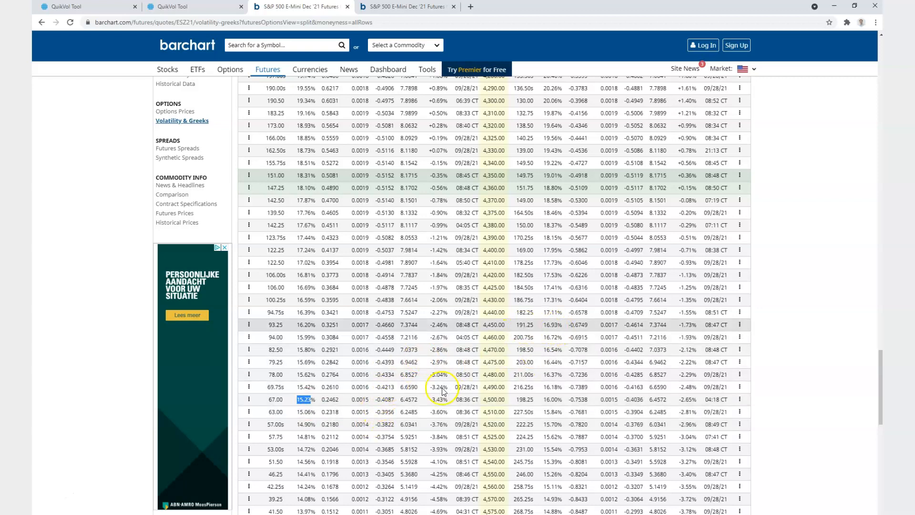
{"action": "mouse_move", "coordinate": [470, 391]}
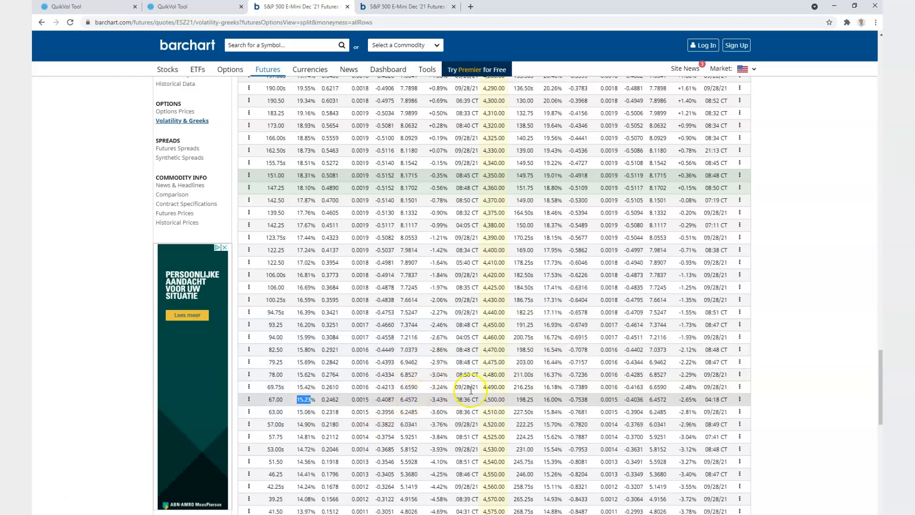
{"action": "scroll", "scroll_direction": "up", "scroll_amount": 3}
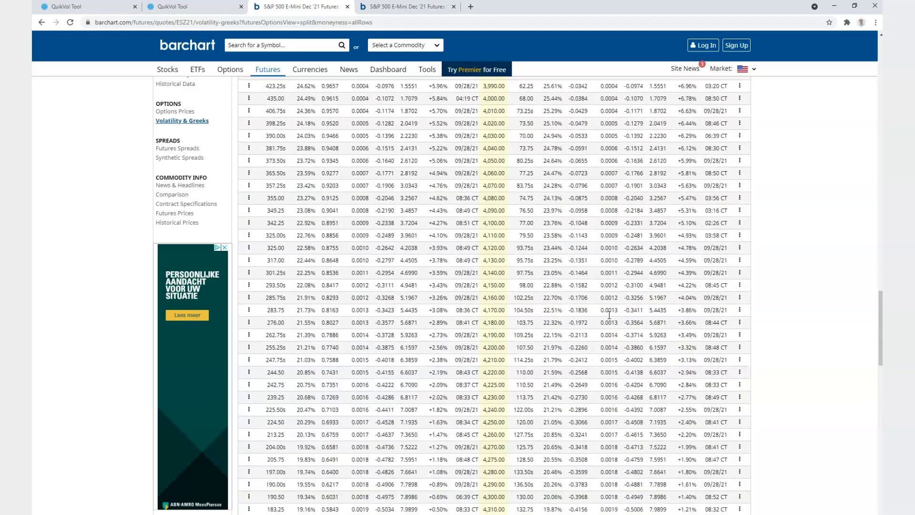
{"action": "scroll", "scroll_direction": "up", "scroll_amount": 3}
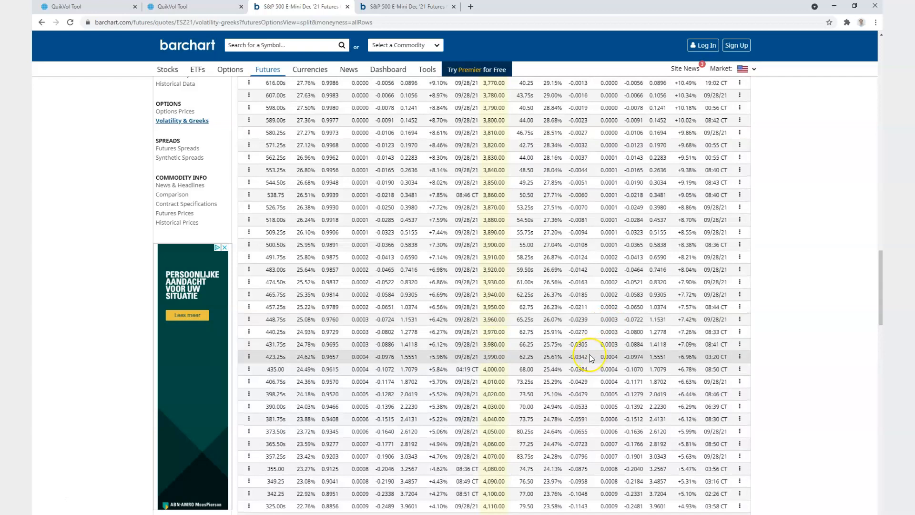
{"action": "scroll", "scroll_direction": "down", "scroll_amount": 3}
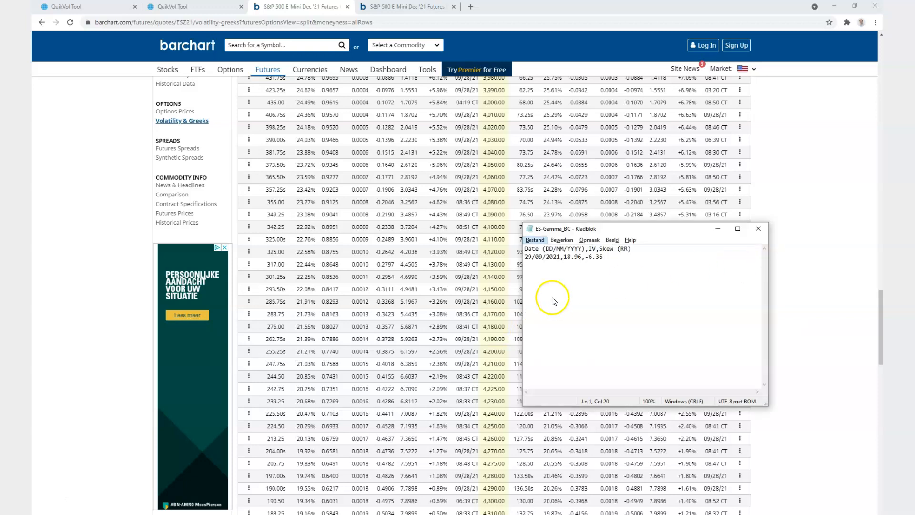
- Bring up the ES-Gamma_BC Notepad entry for 29/09/2021 with IV 18.96 and skew -6.36
{"action": "double_click", "coordinate": [596, 257]}
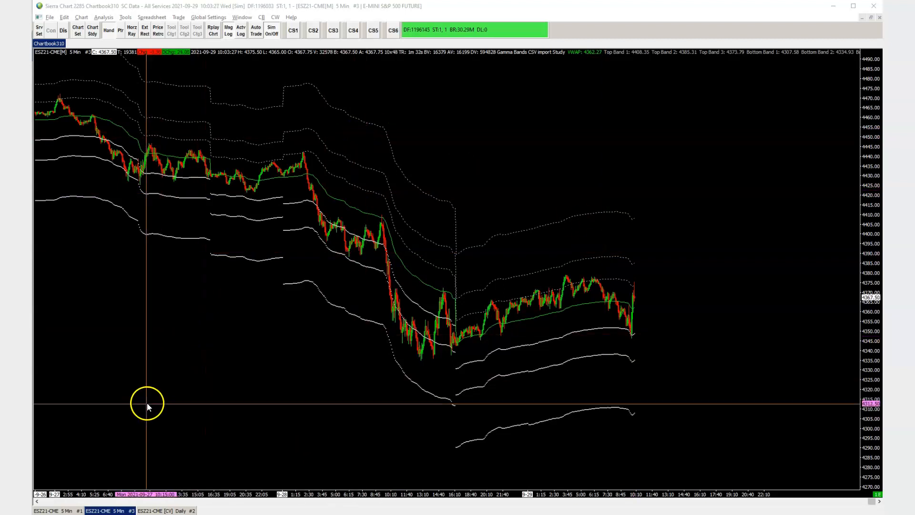
{"action": "mouse_move", "coordinate": [211, 22]}
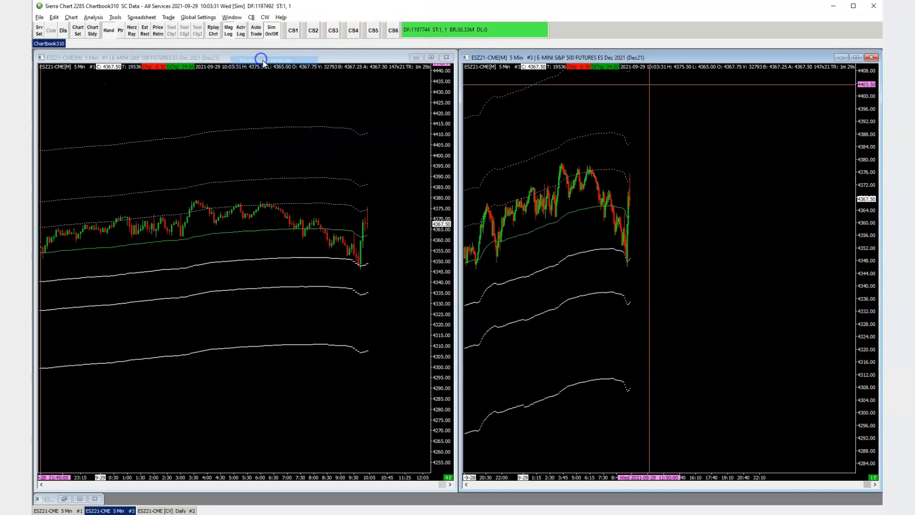
{"action": "mouse_move", "coordinate": [591, 261]}
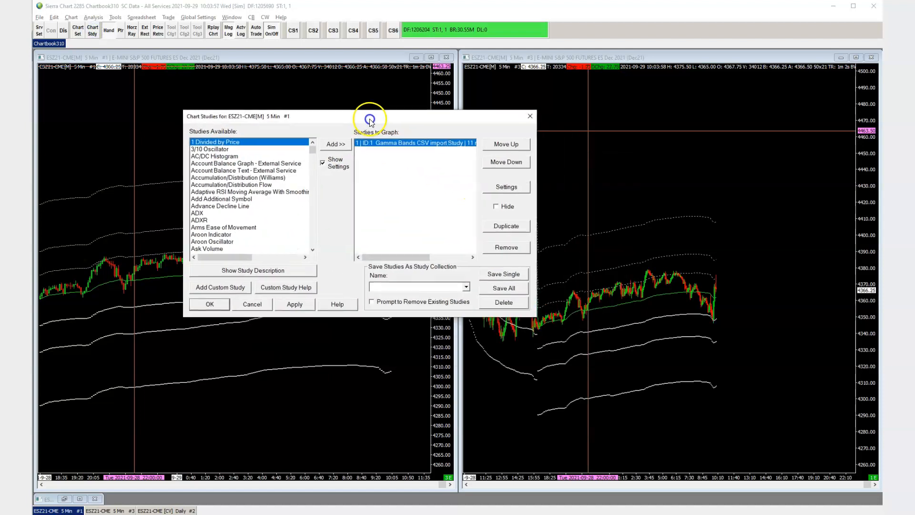
- Open Gamma Bands CSV settings, keep the 256Day period, and check the CSV URL and local path
{"action": "left_click", "coordinate": [506, 187]}
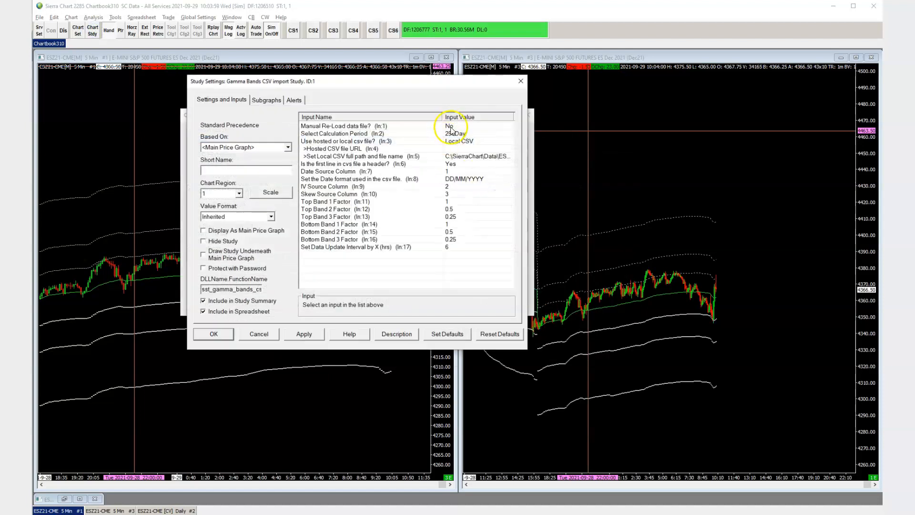
{"action": "left_click", "coordinate": [336, 125]}
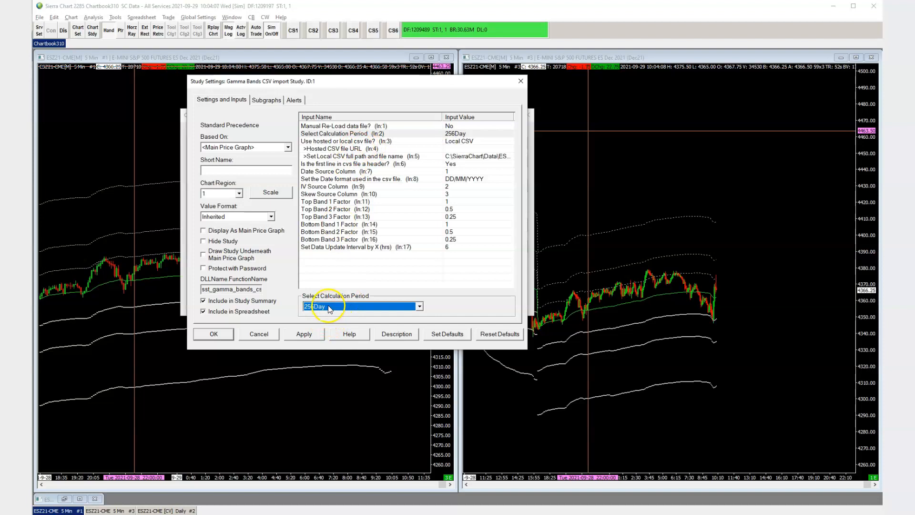
{"action": "left_click", "coordinate": [418, 307]}
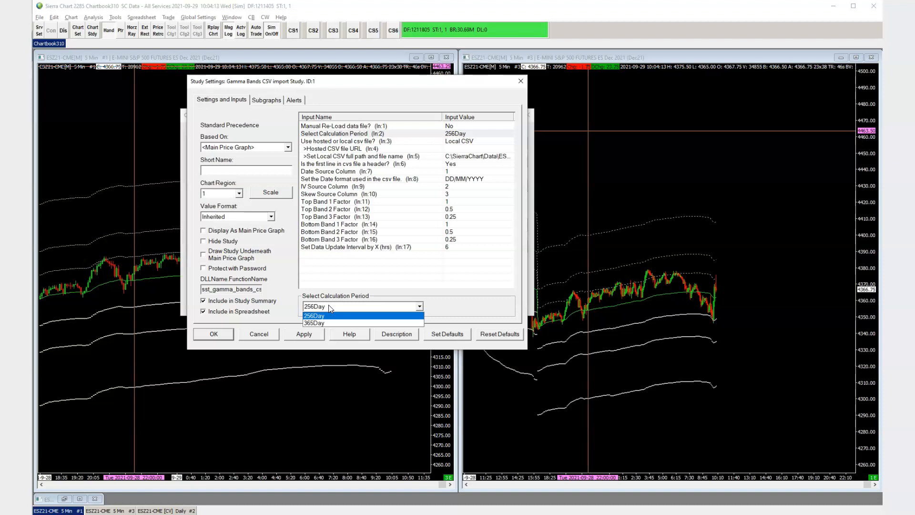
{"action": "left_click", "coordinate": [314, 315]}
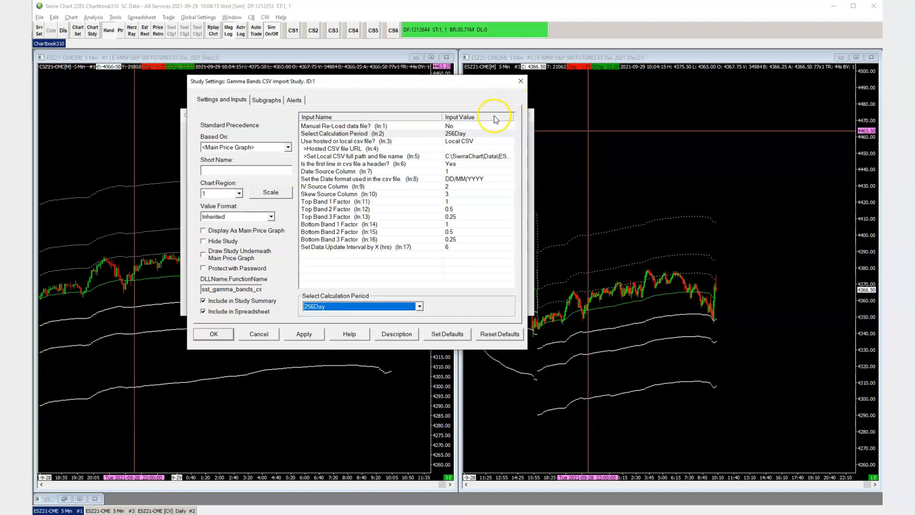
{"action": "mouse_move", "coordinate": [470, 146]}
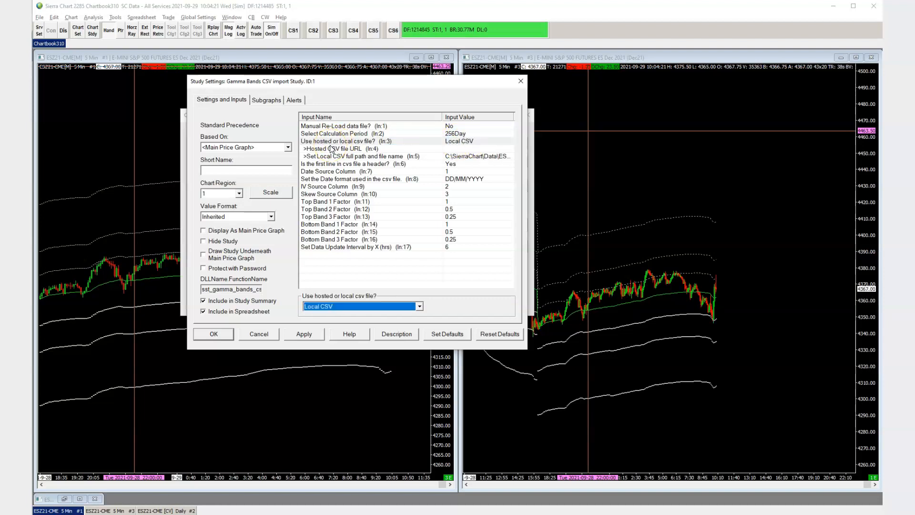
{"action": "left_click", "coordinate": [338, 148]}
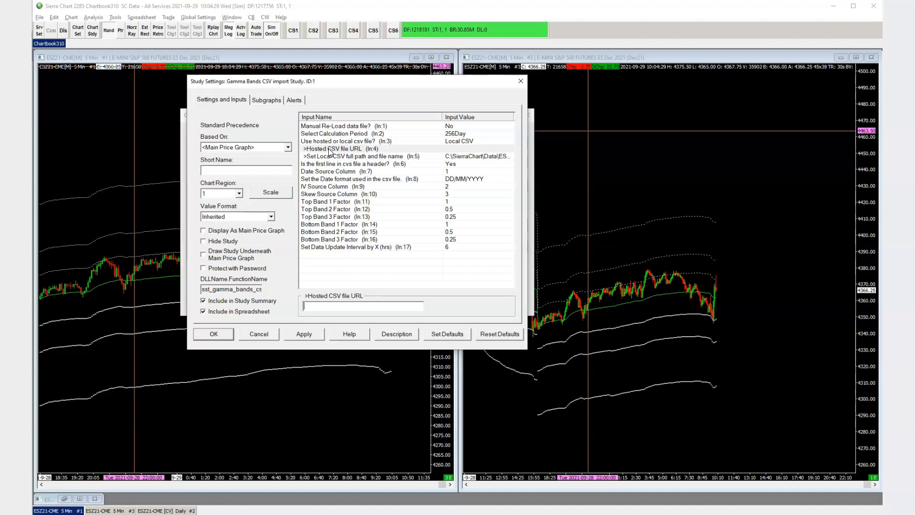
{"action": "left_click", "coordinate": [354, 156]}
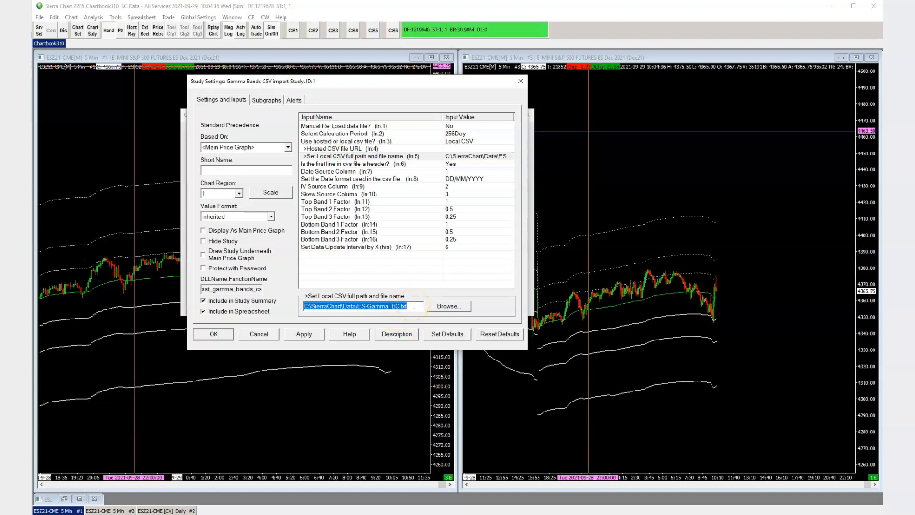
{"action": "mouse_move", "coordinate": [440, 165]}
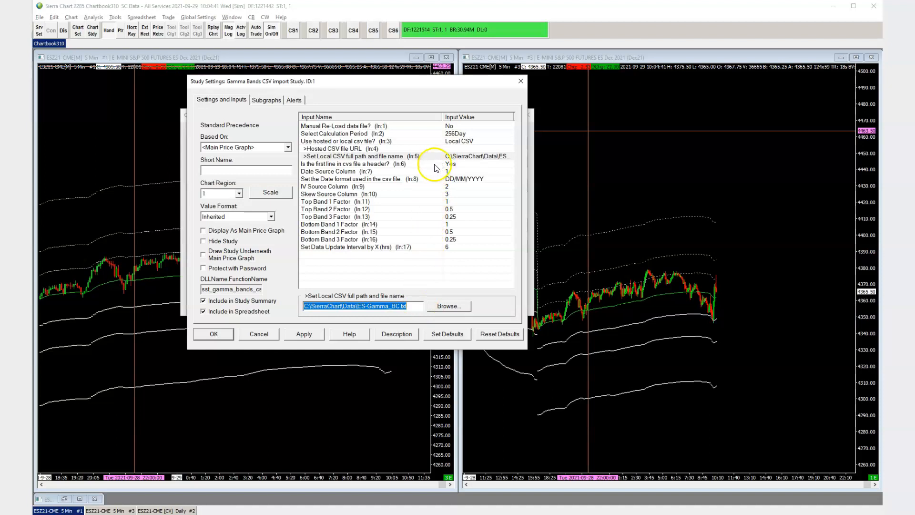
{"action": "left_click", "coordinate": [350, 164]}
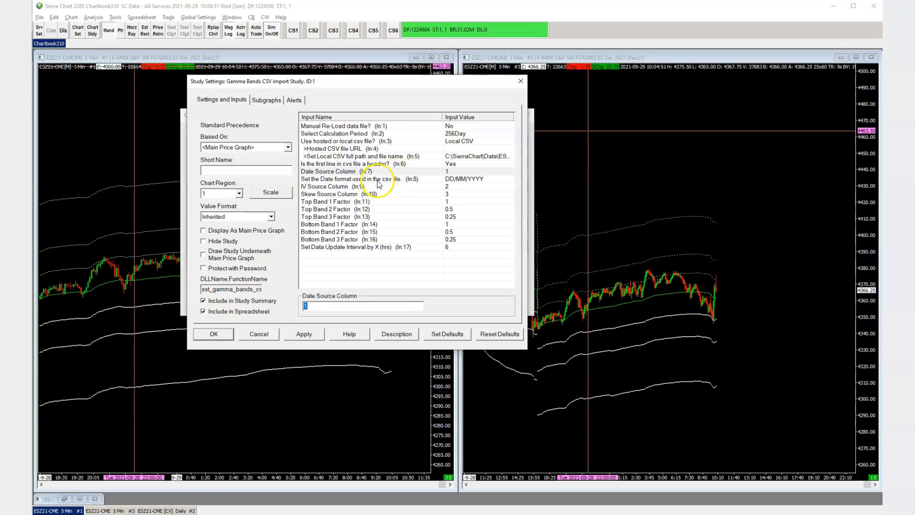
{"action": "left_click", "coordinate": [330, 187]}
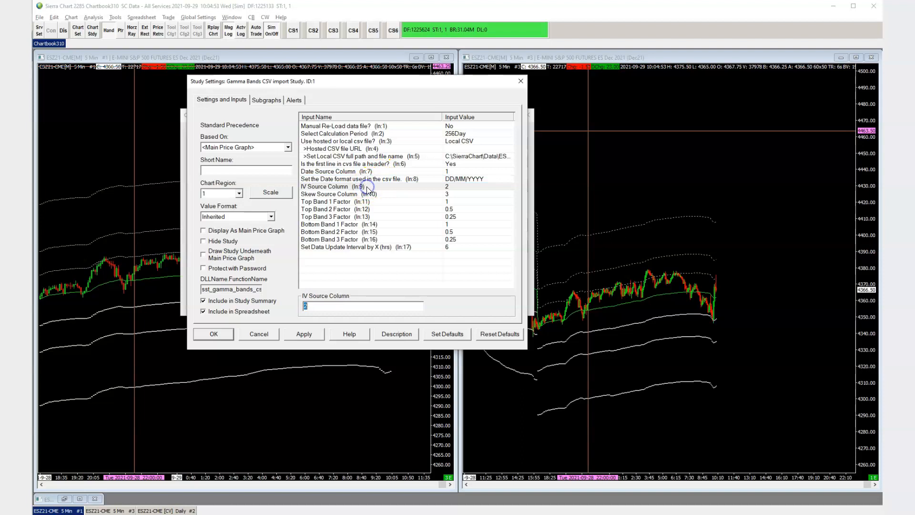
{"action": "left_click", "coordinate": [328, 194]}
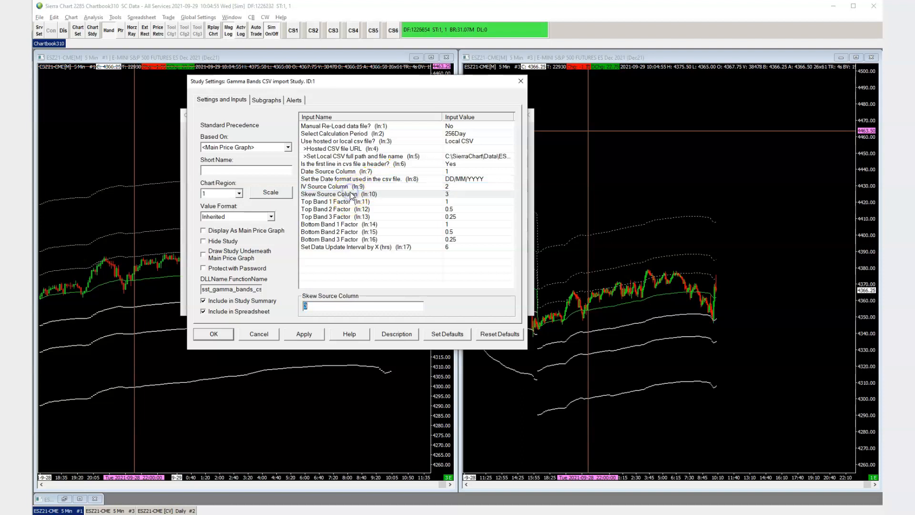
{"action": "mouse_move", "coordinate": [425, 203]}
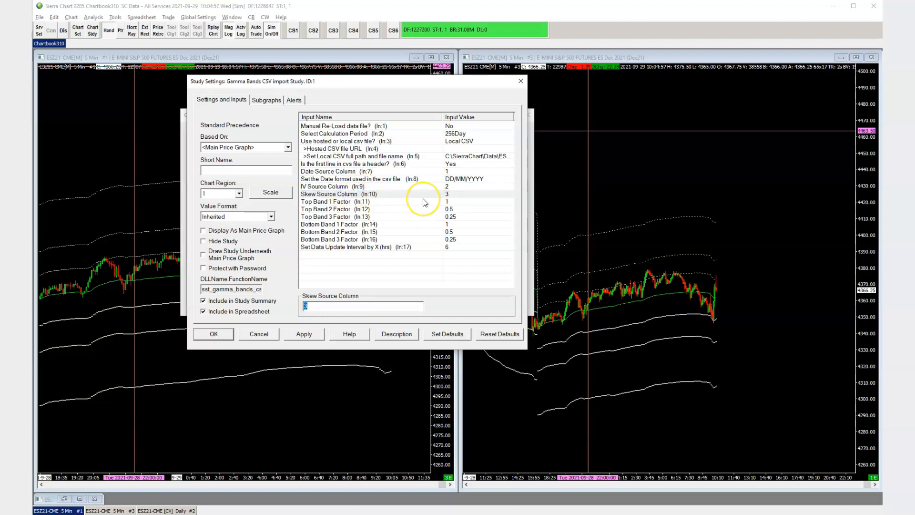
{"action": "mouse_move", "coordinate": [351, 203]}
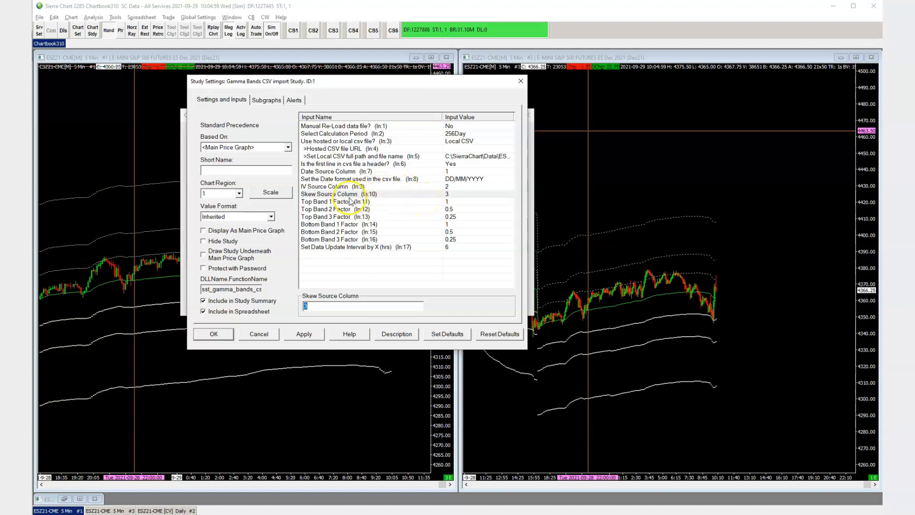
{"action": "mouse_move", "coordinate": [336, 260]}
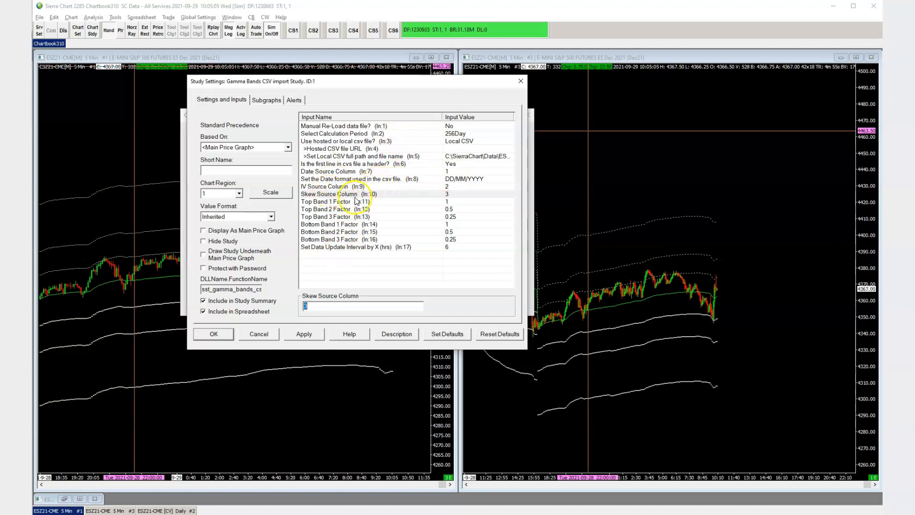
{"action": "left_click", "coordinate": [336, 201]}
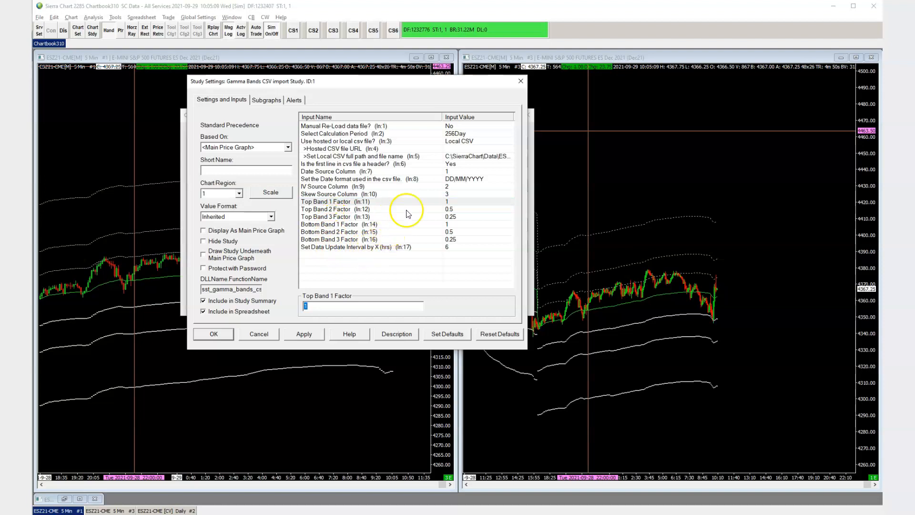
{"action": "mouse_move", "coordinate": [328, 237]}
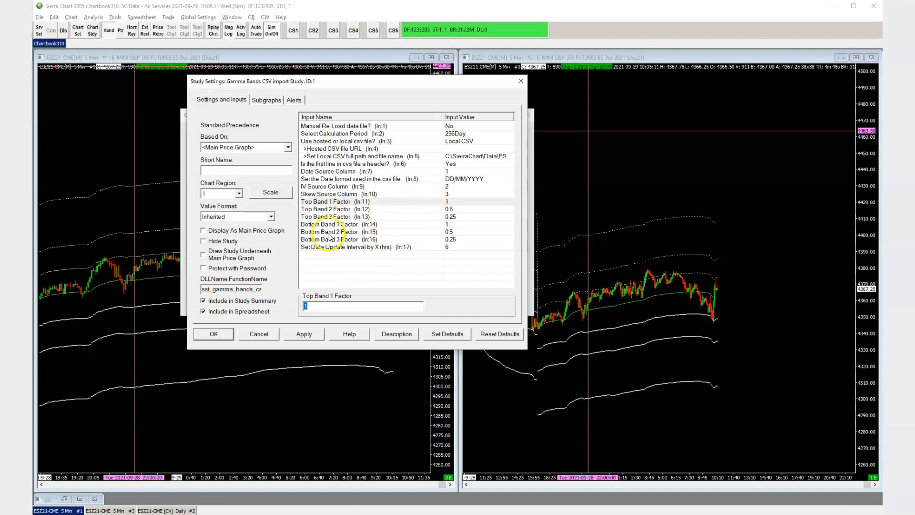
{"action": "left_click", "coordinate": [346, 247]}
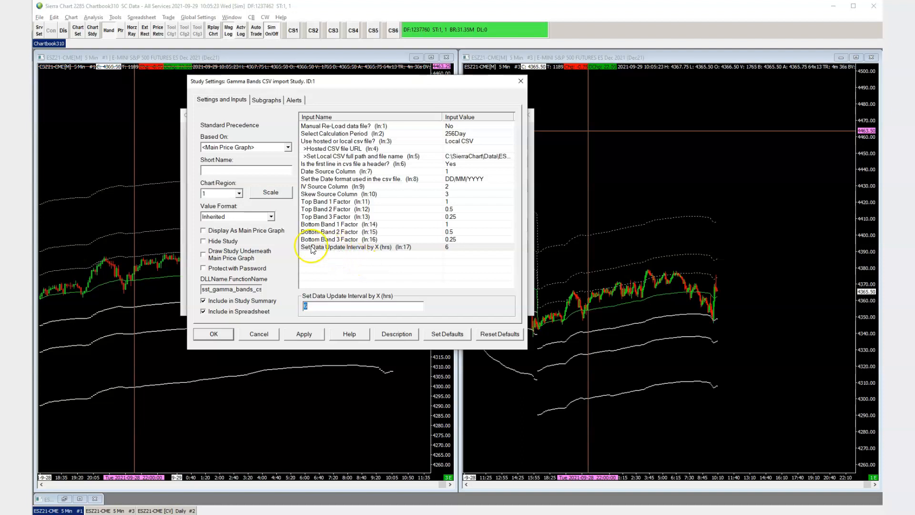
{"action": "mouse_move", "coordinate": [450, 252]}
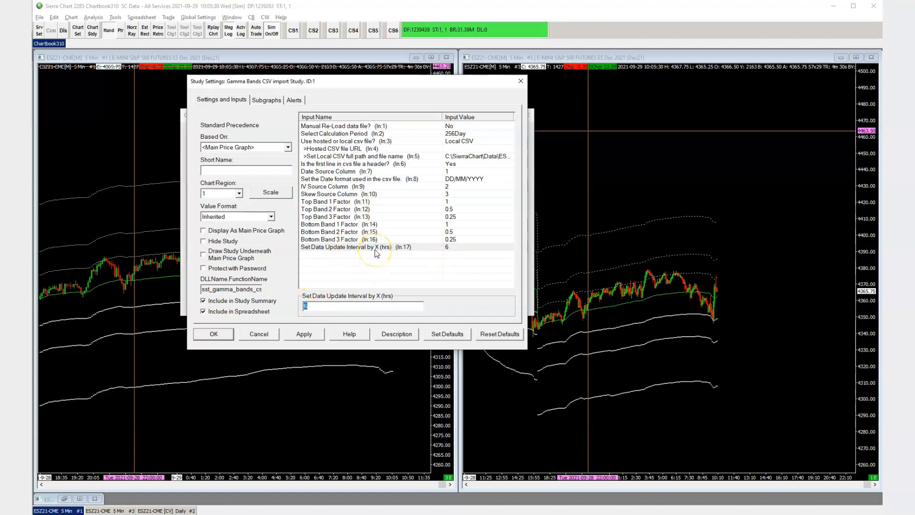
{"action": "mouse_move", "coordinate": [427, 145]}
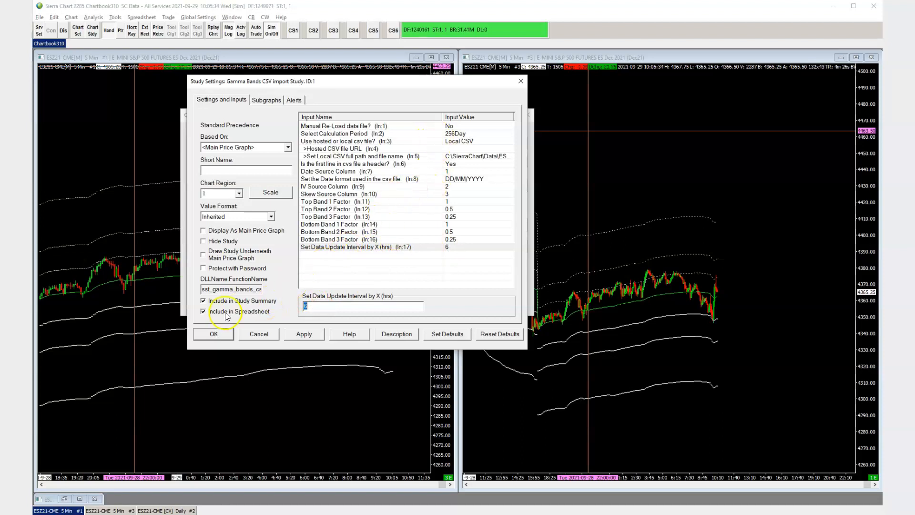
- Click OK on the Gamma Bands study settings to apply them to both charts
{"action": "left_click", "coordinate": [213, 333]}
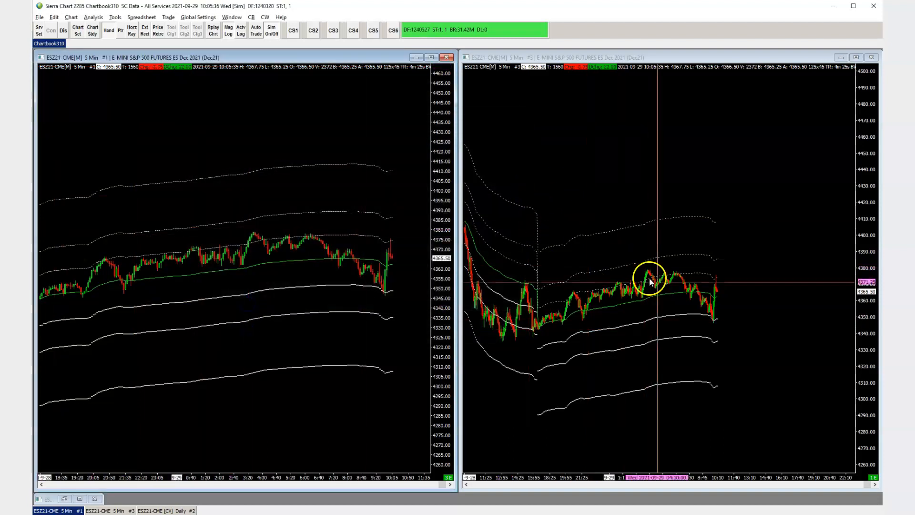
{"action": "mouse_move", "coordinate": [772, 253]}
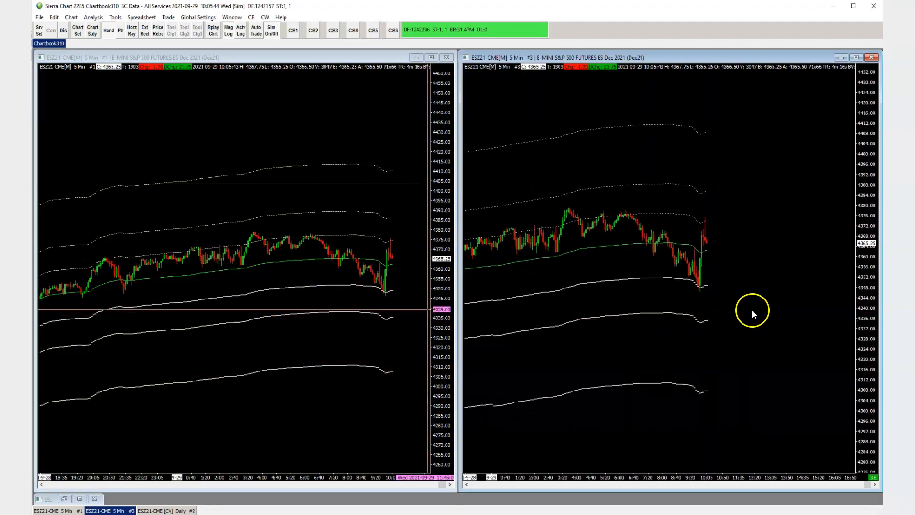
{"action": "mouse_move", "coordinate": [149, 160]}
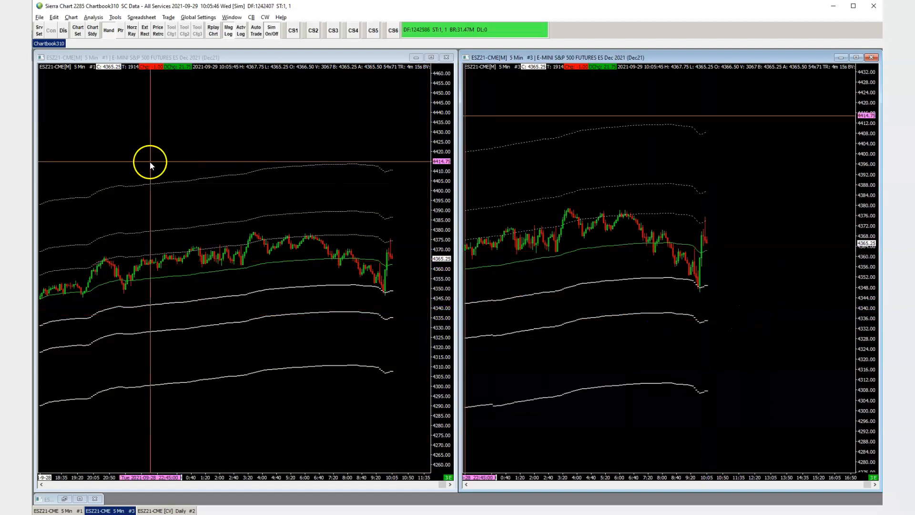